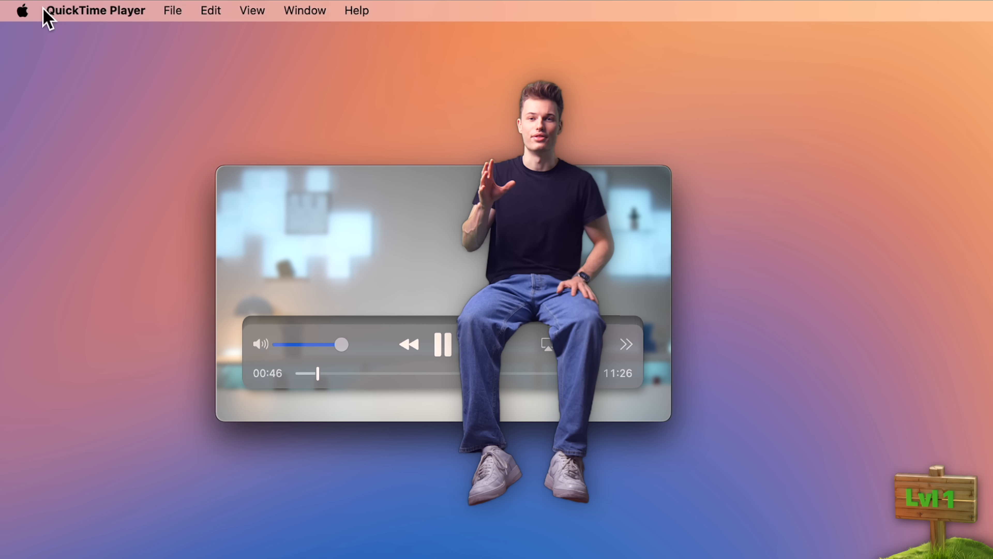
# Check the battery level and power source from the menu bar
pyautogui.click(23, 11)
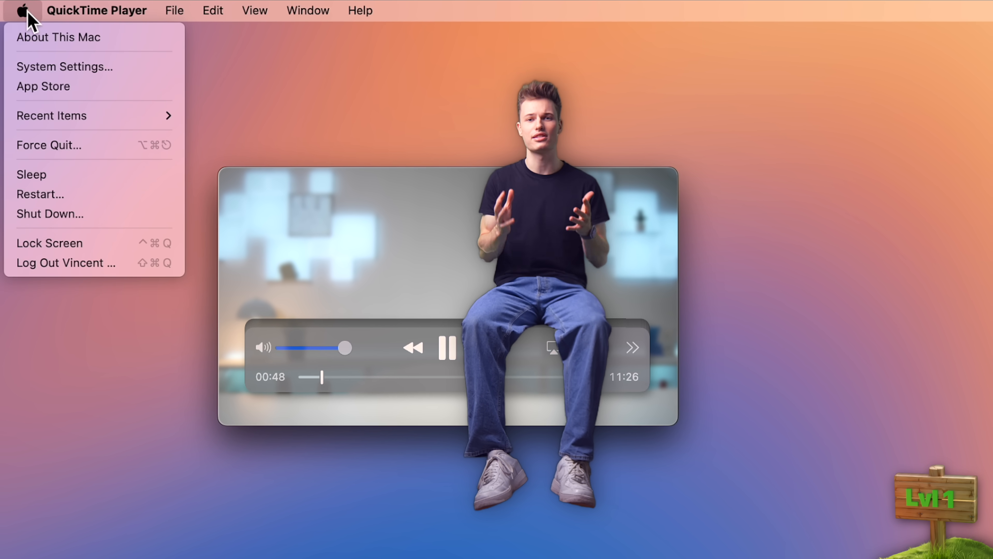
pyautogui.moveTo(64, 67)
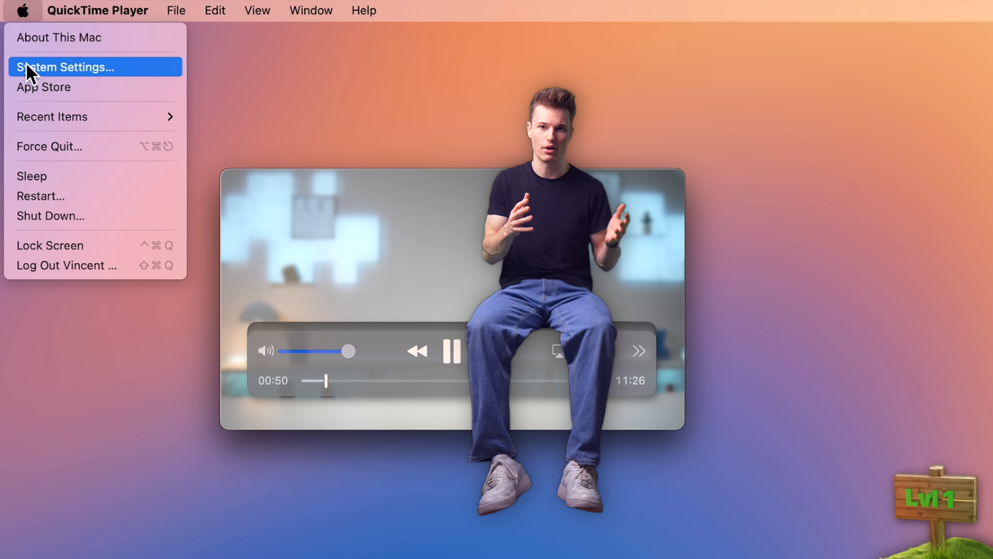
pyautogui.moveTo(47, 148)
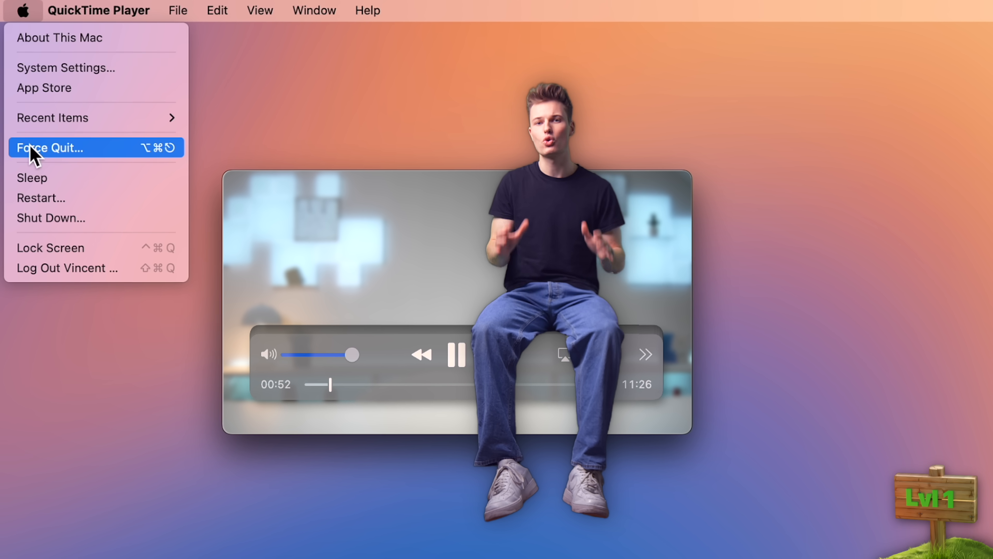
pyautogui.moveTo(51, 220)
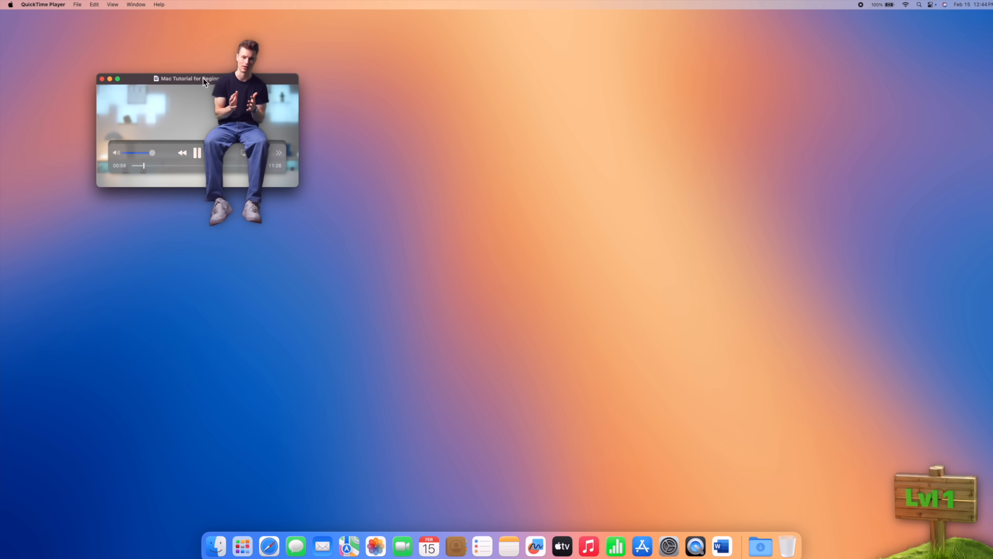
pyautogui.moveTo(190, 78); pyautogui.dragTo(728, 61)
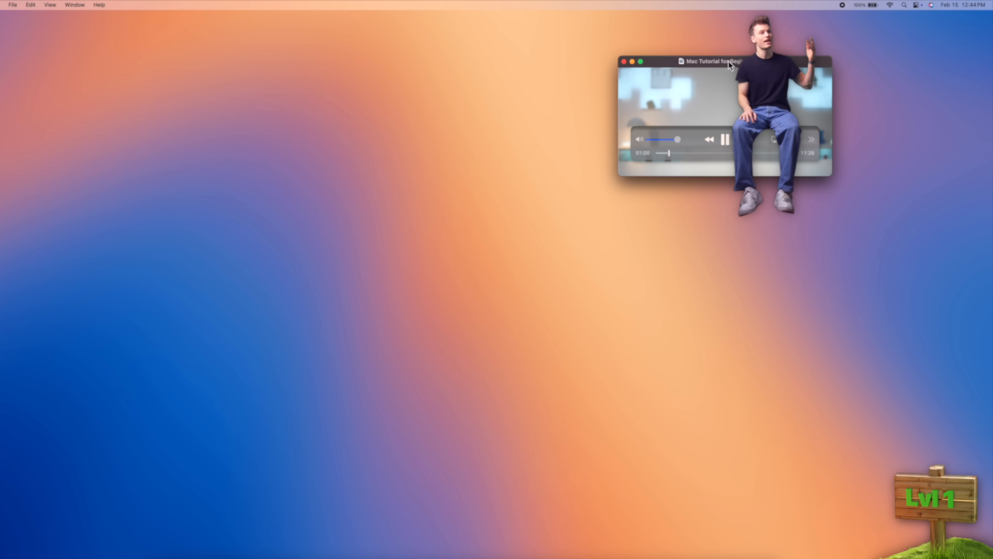
pyautogui.click(680, 14)
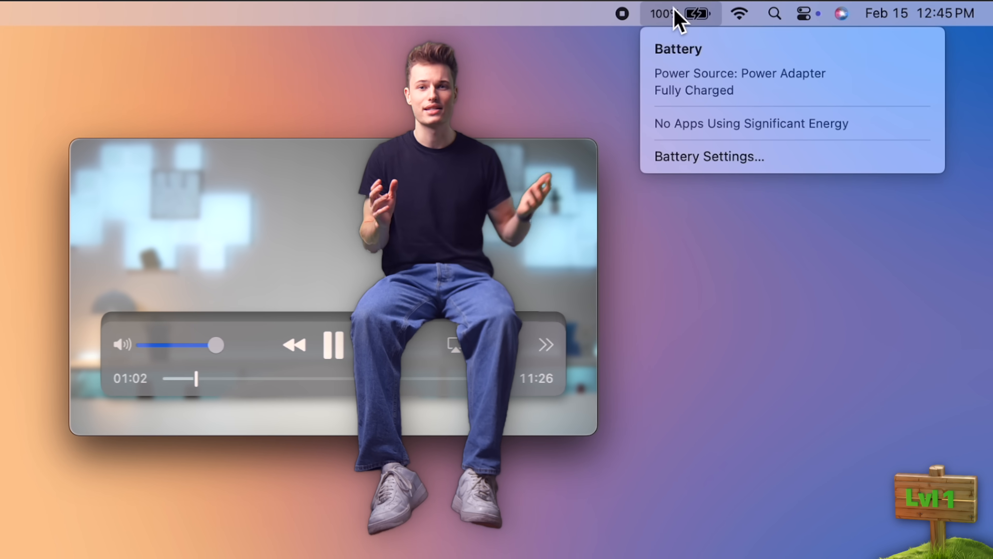
pyautogui.click(738, 13)
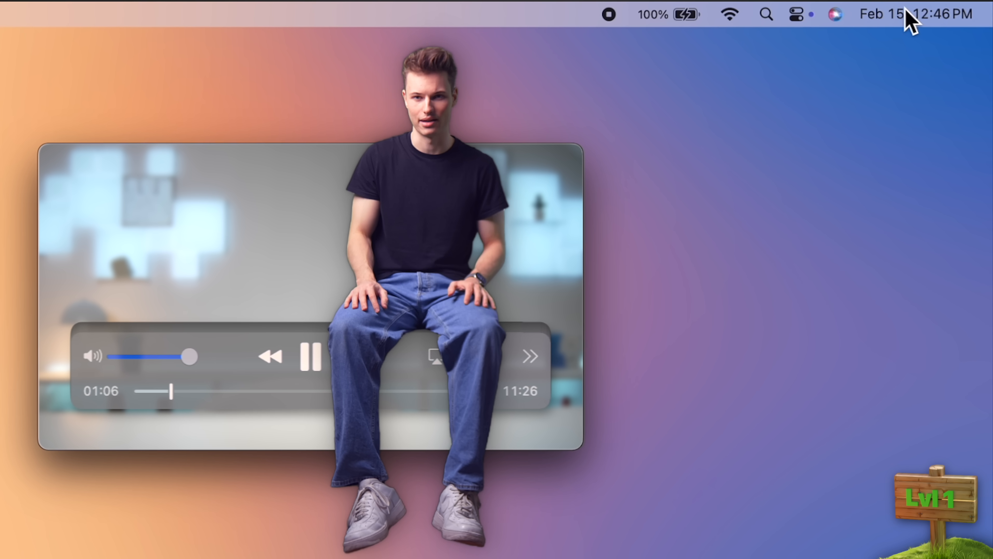
# Review connected Bluetooth devices in Control Center, then reach the Control Center settings
pyautogui.click(796, 14)
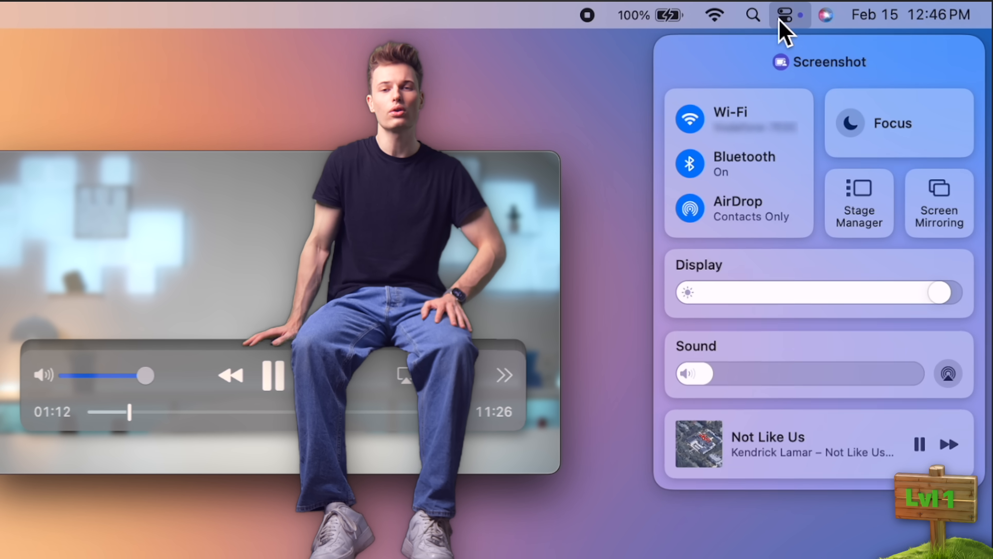
pyautogui.click(738, 163)
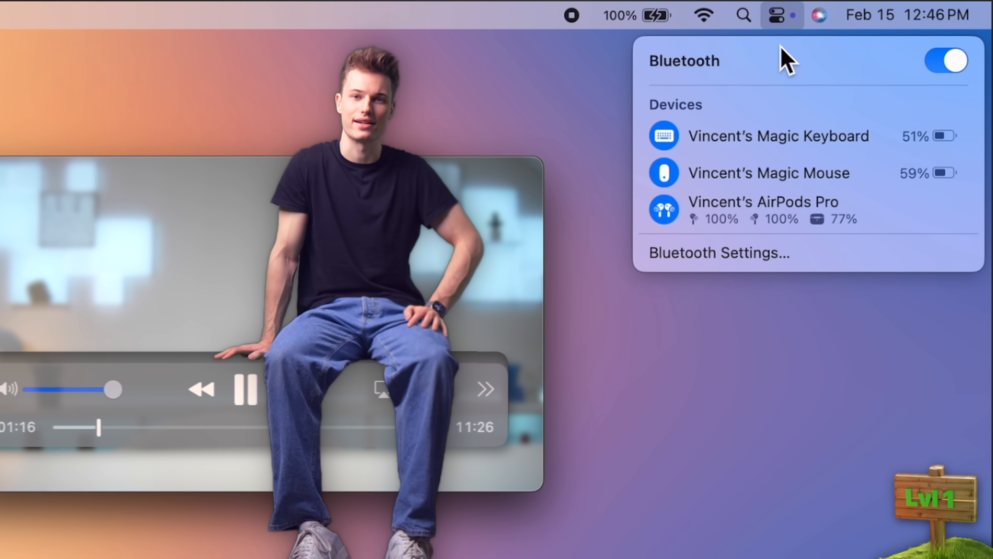
pyautogui.click(781, 14)
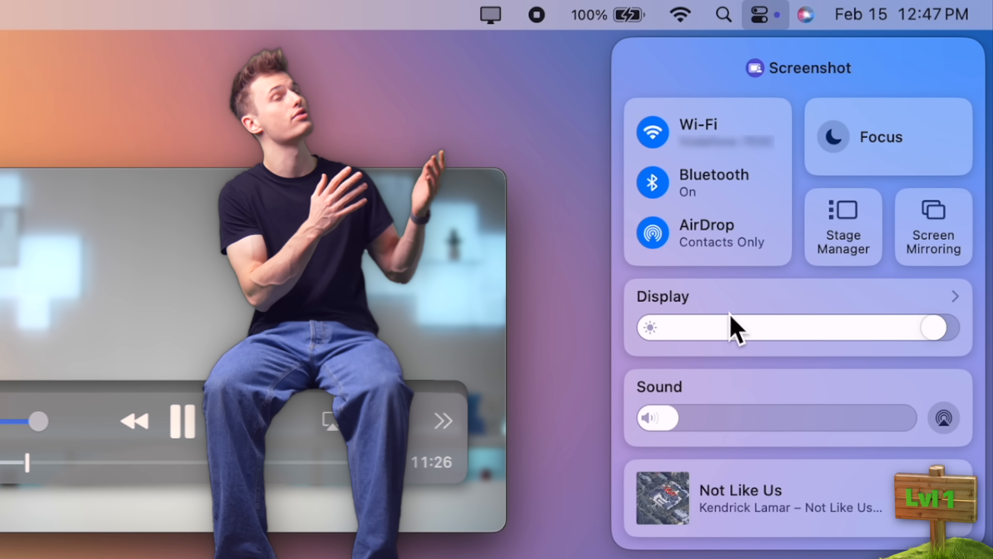
pyautogui.click(764, 15)
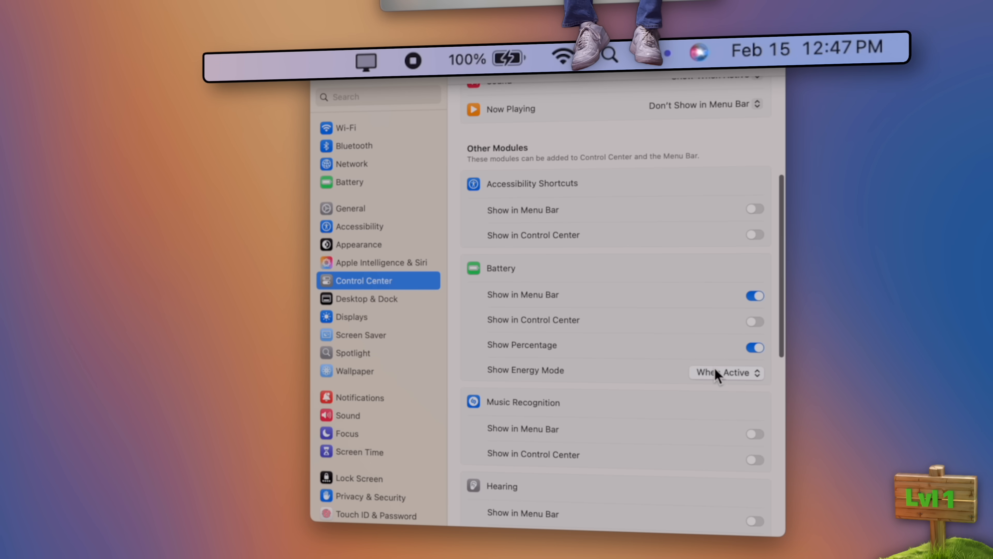
# Change when the energy mode indicator shows in the menu bar
pyautogui.click(726, 372)
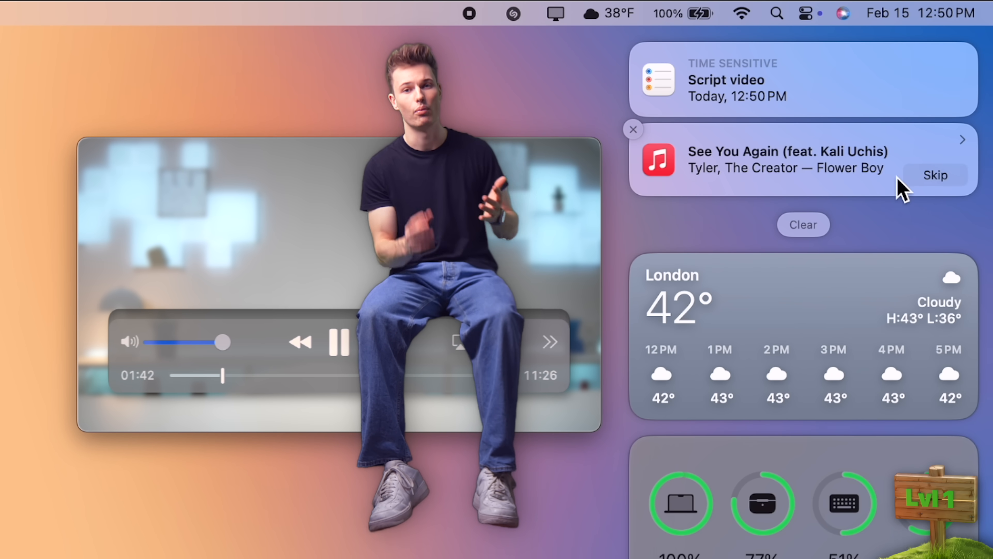
pyautogui.moveTo(899, 239)
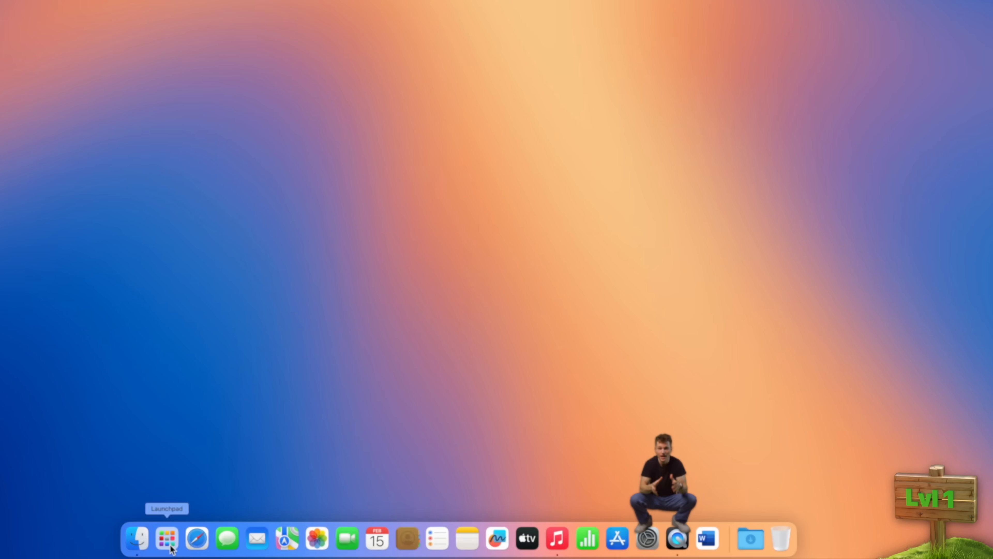
# Fan out the Holiday Photos stack and pin Daily_Planner.pdf to the Dock
pyautogui.click(166, 539)
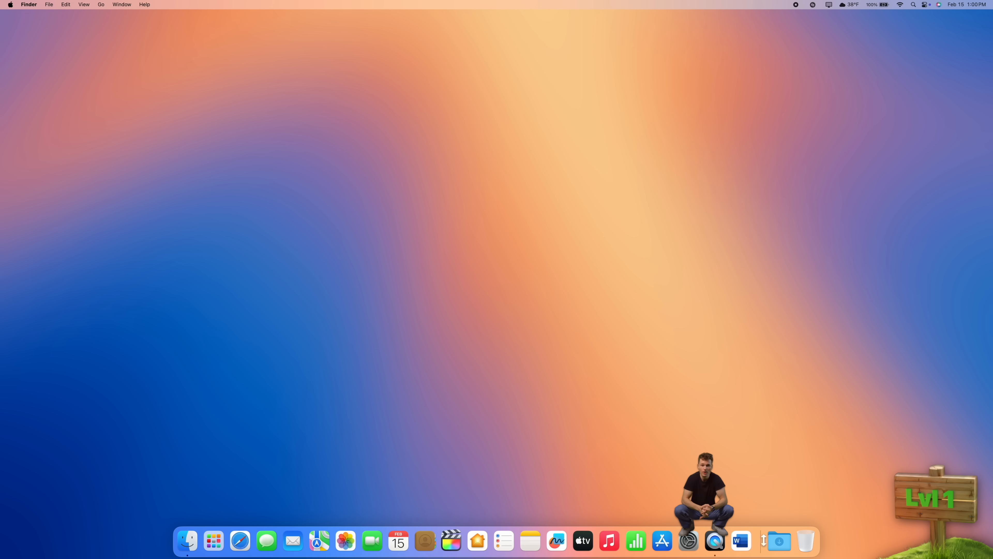
pyautogui.click(778, 541)
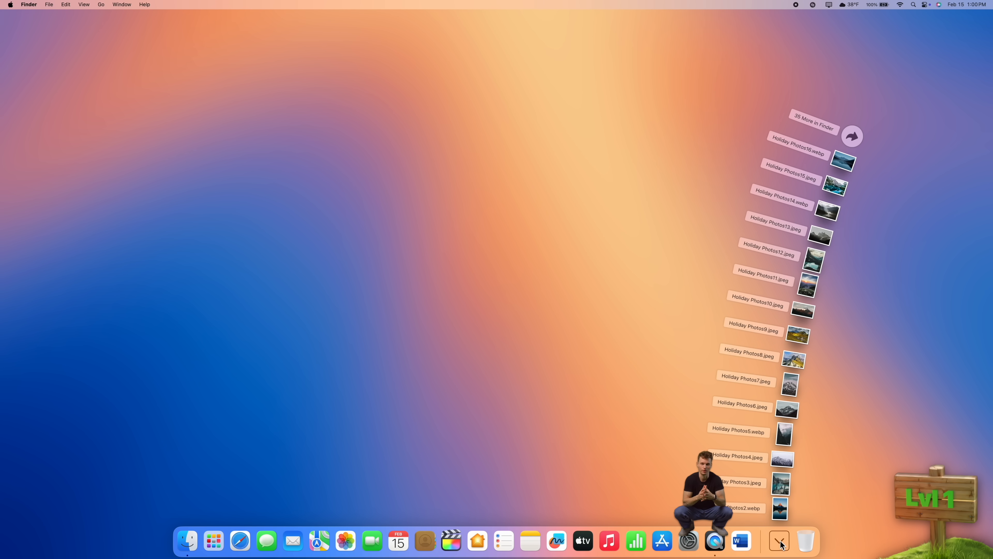
pyautogui.click(778, 541)
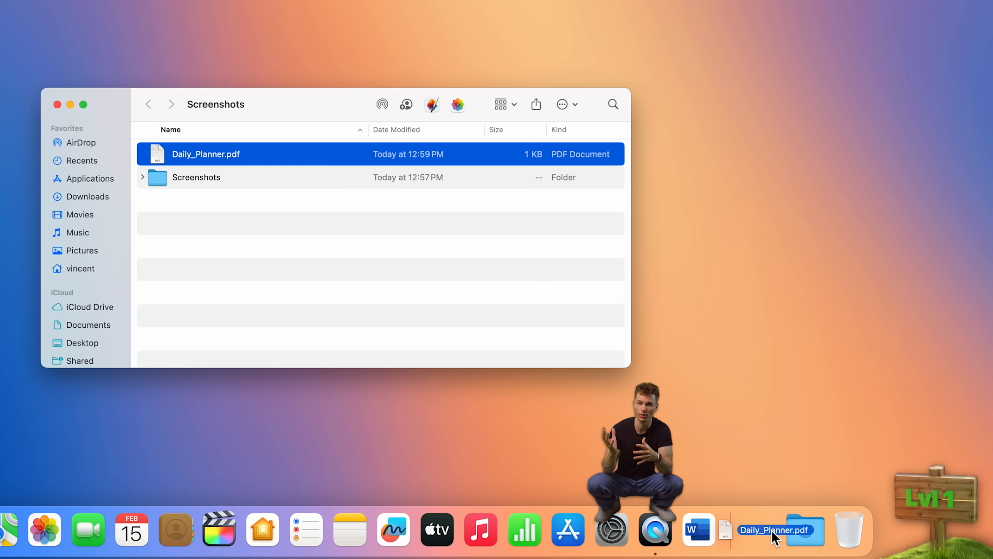
pyautogui.click(197, 177)
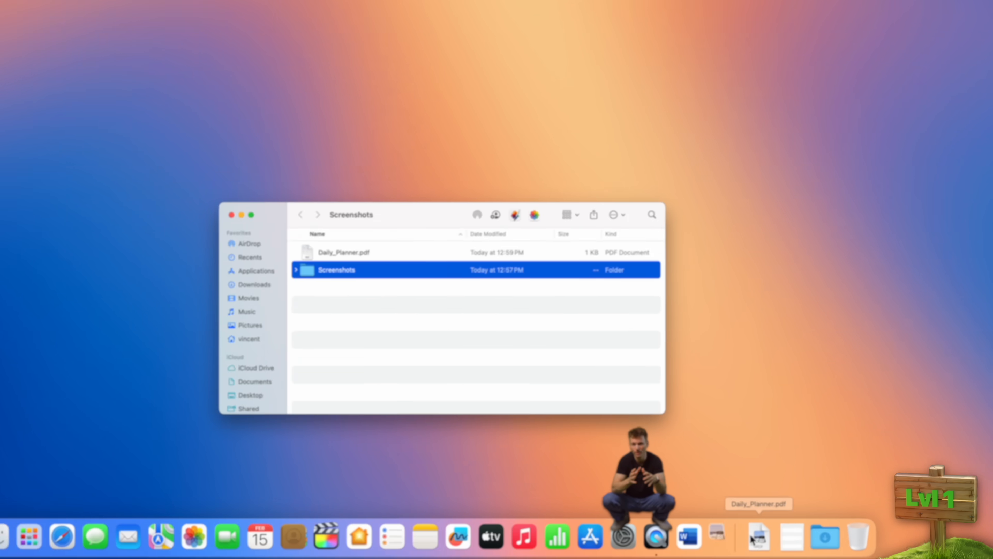
# Open Daily_Planner.pdf in Preview and show the Screenshots stack contents from the Dock
pyautogui.doubleClick(343, 252)
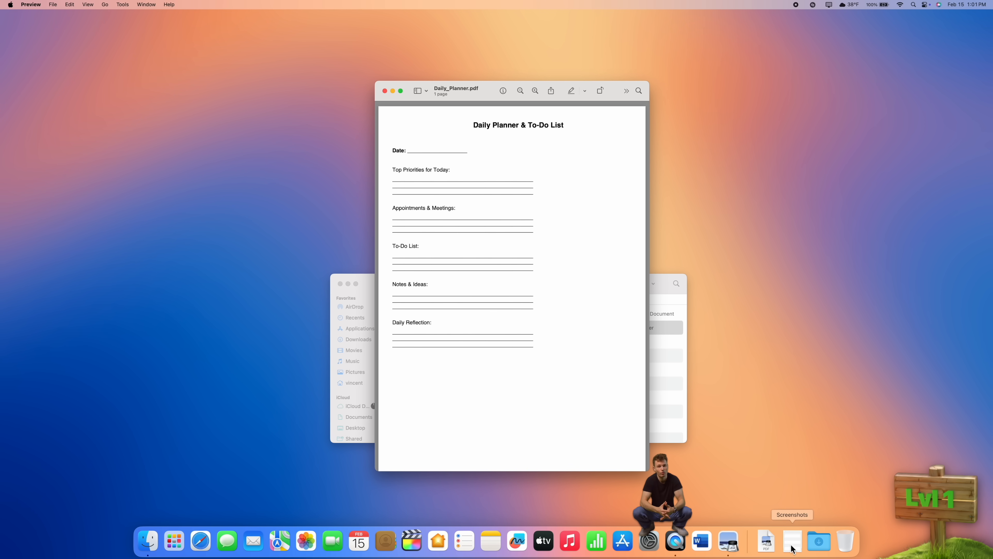
pyautogui.click(792, 541)
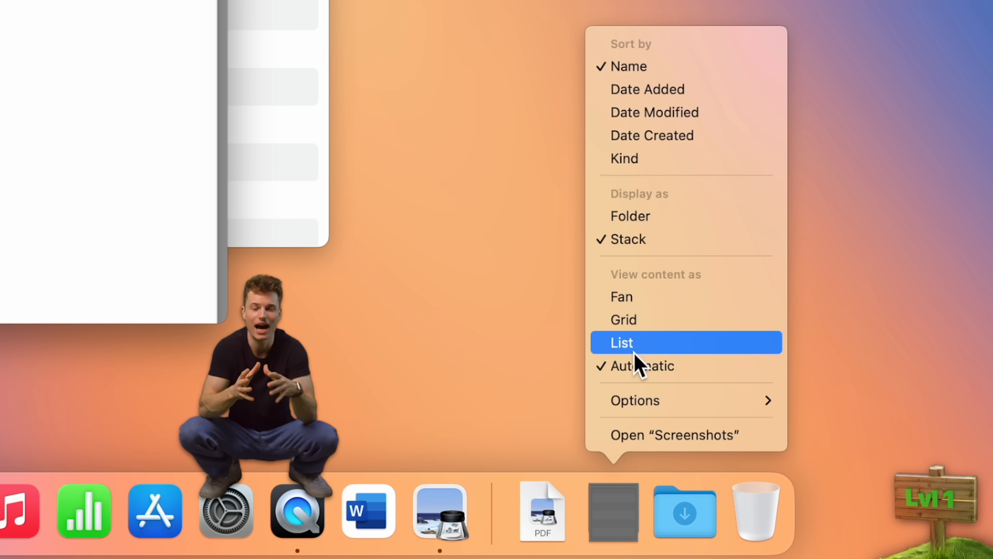
pyautogui.moveTo(649, 353)
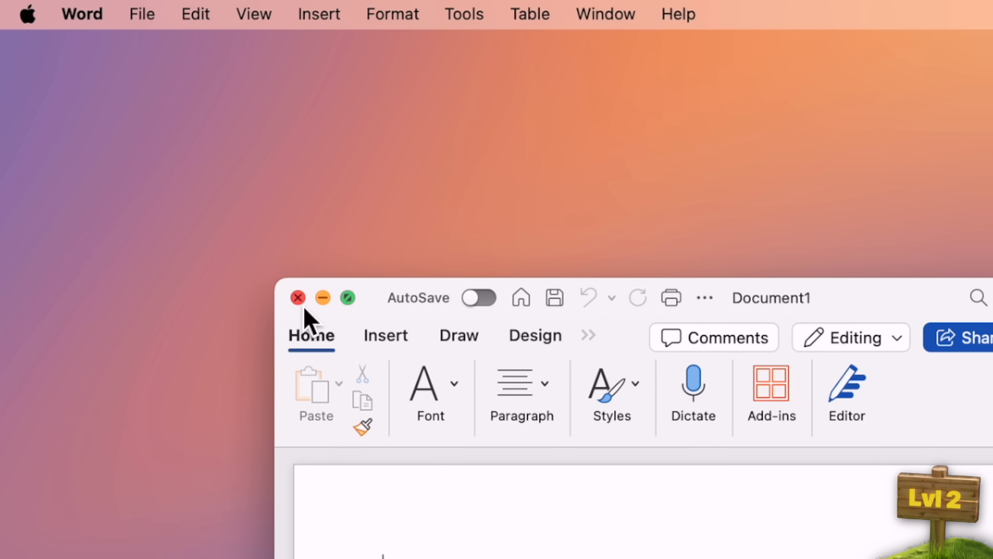
# Close the empty Document1 and create a new blank Word document
pyautogui.click(297, 298)
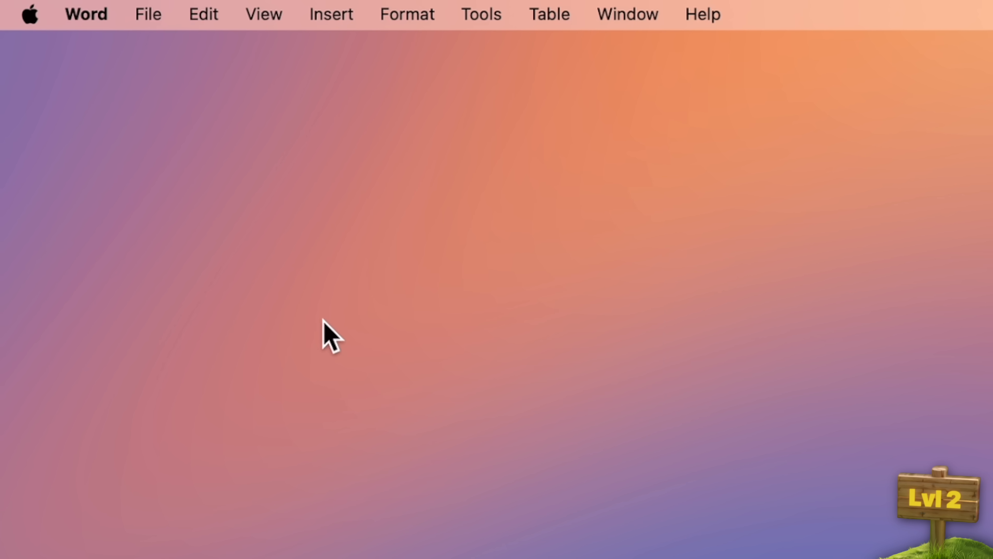
pyautogui.click(149, 14)
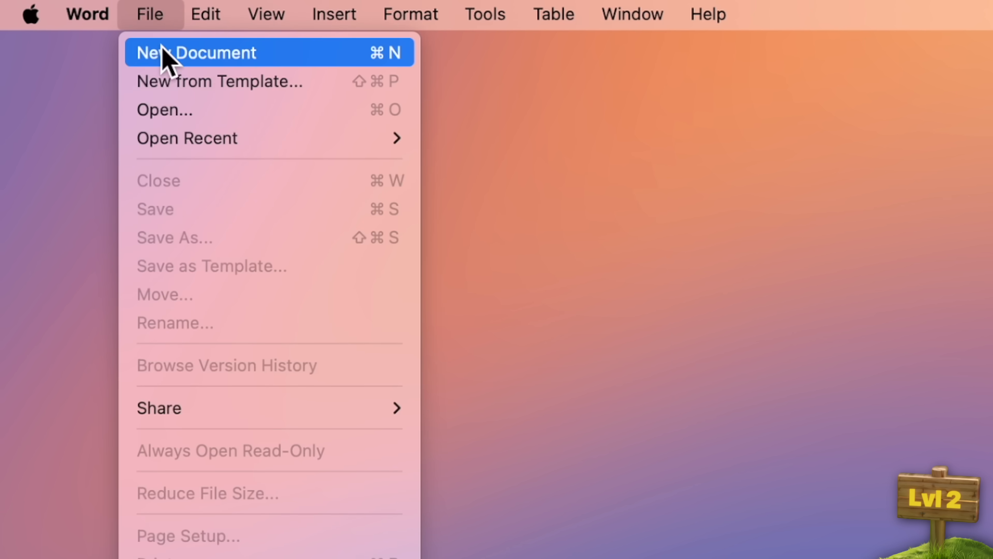
pyautogui.click(195, 52)
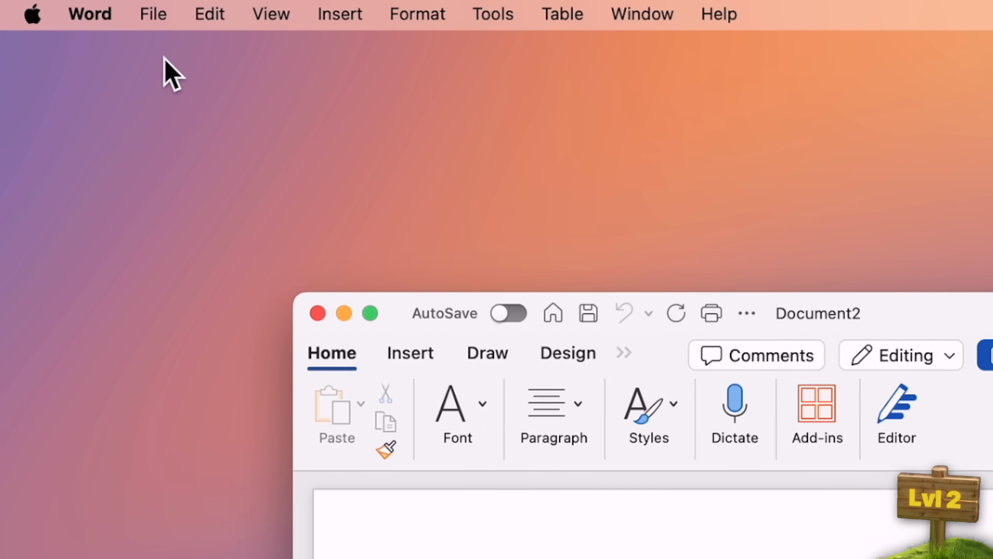
# Quit Microsoft Word completely
pyautogui.click(90, 14)
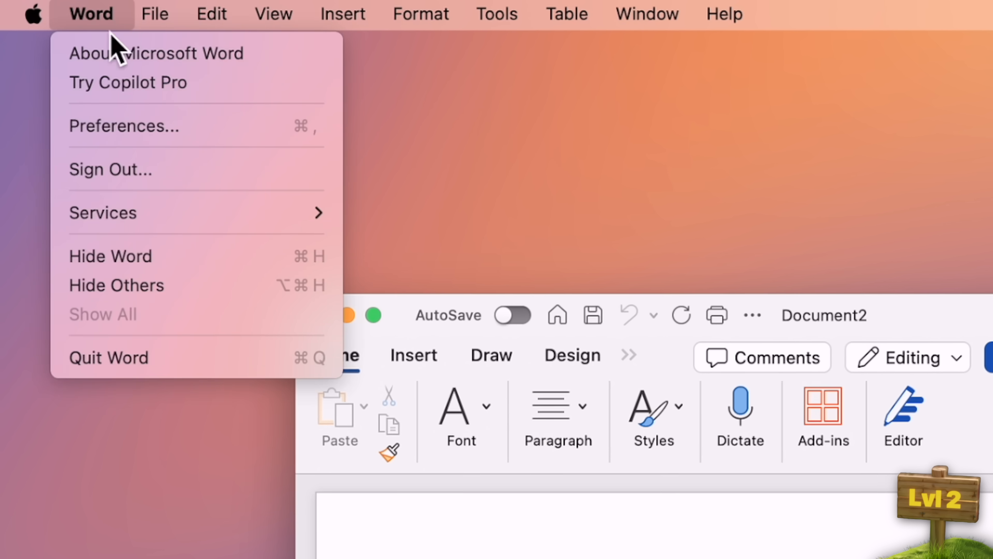
pyautogui.moveTo(111, 367)
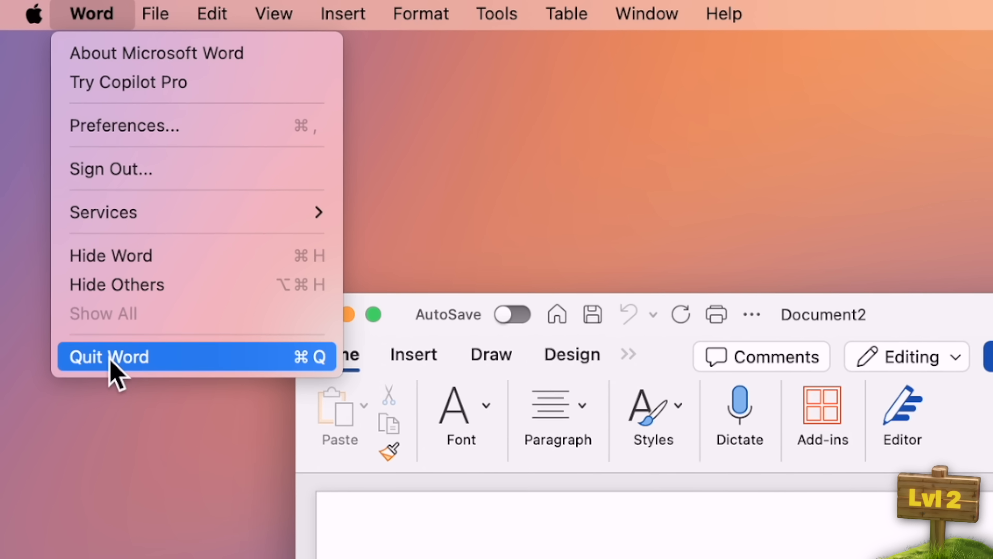
pyautogui.click(109, 356)
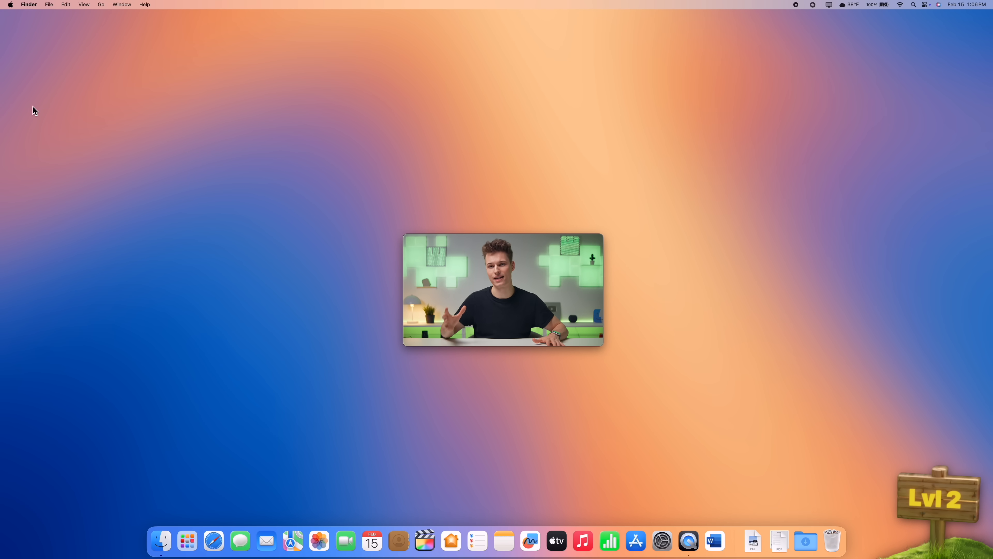
pyautogui.moveTo(580, 541)
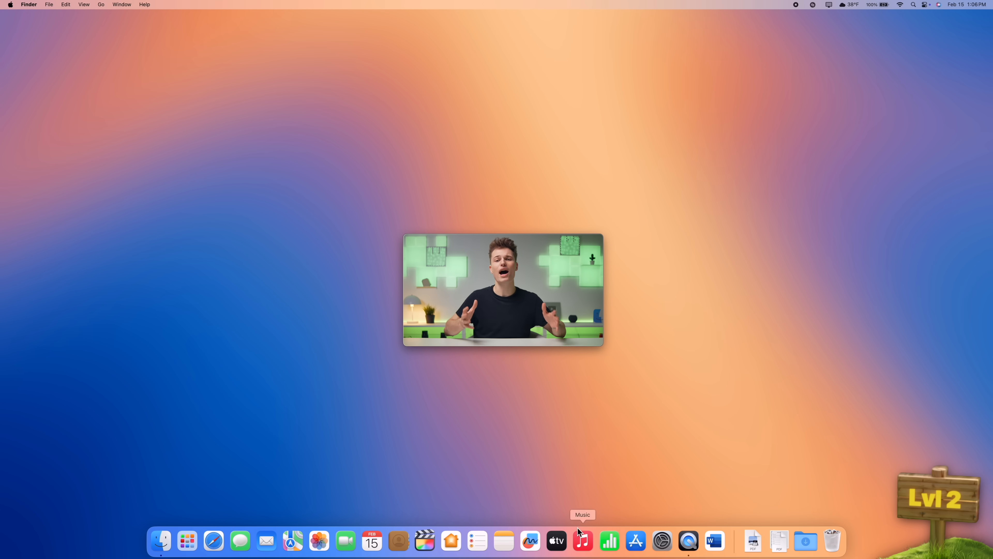
# Open Music showing My World 2.0, then hide the Music app from view
pyautogui.click(582, 540)
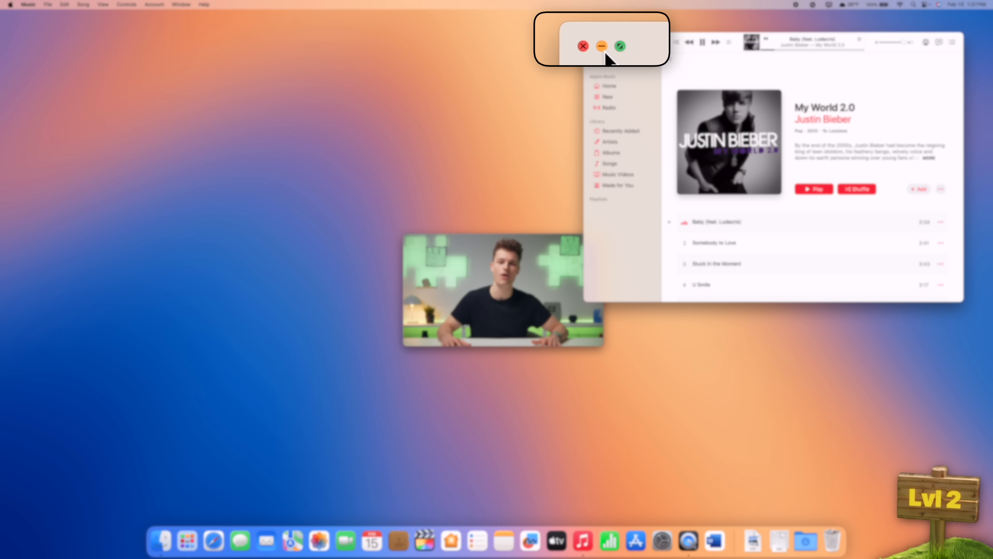
pyautogui.click(601, 45)
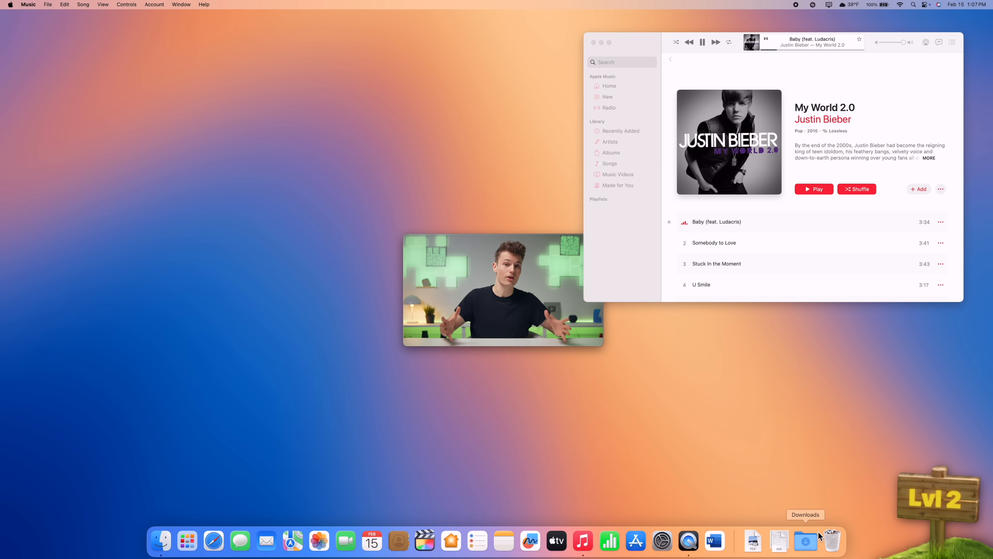
pyautogui.click(28, 5)
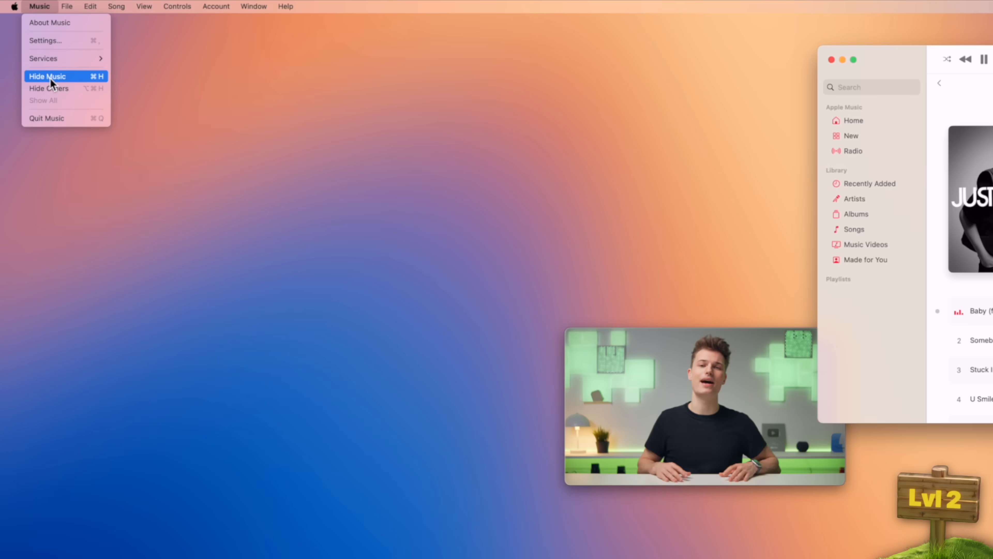
pyautogui.click(46, 76)
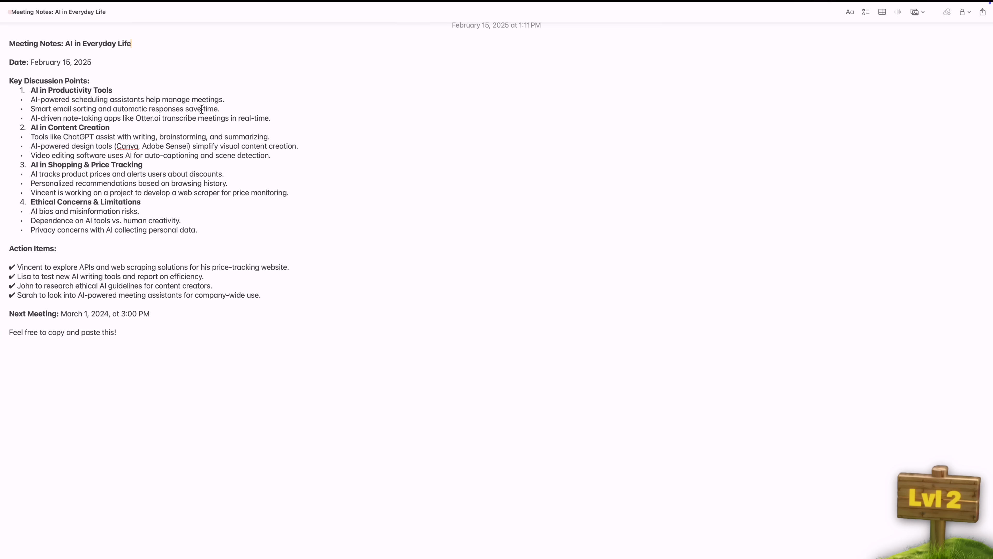
pyautogui.moveTo(186, 540)
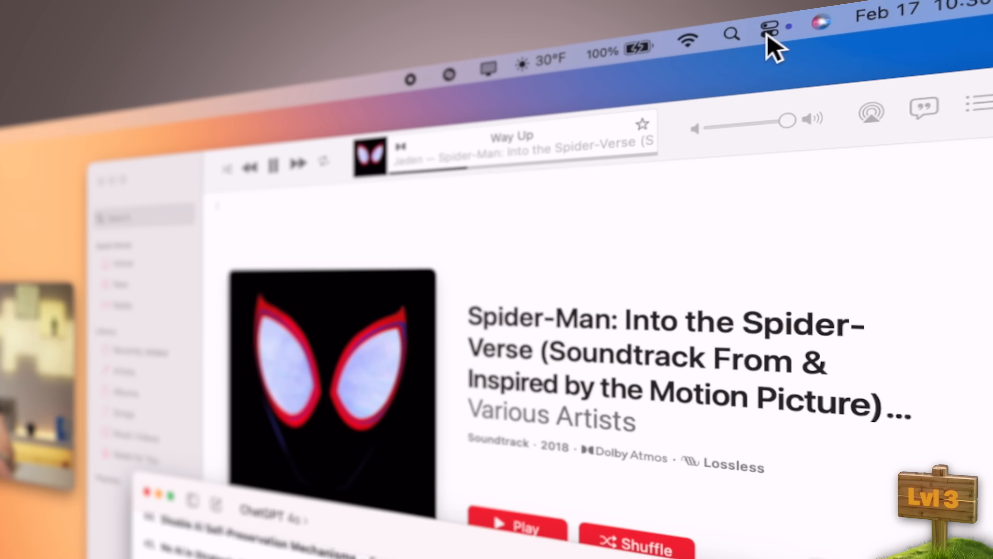
# Bring up Control Center's quick system controls
pyautogui.click(765, 31)
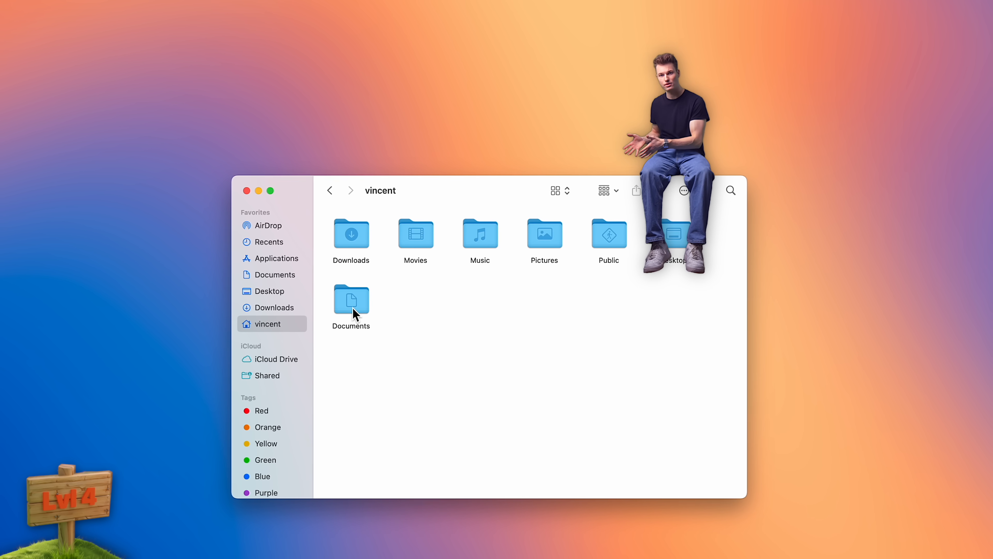
# Navigate from Documents back home and into iCloud Drive's Documents 2 folder
pyautogui.doubleClick(351, 299)
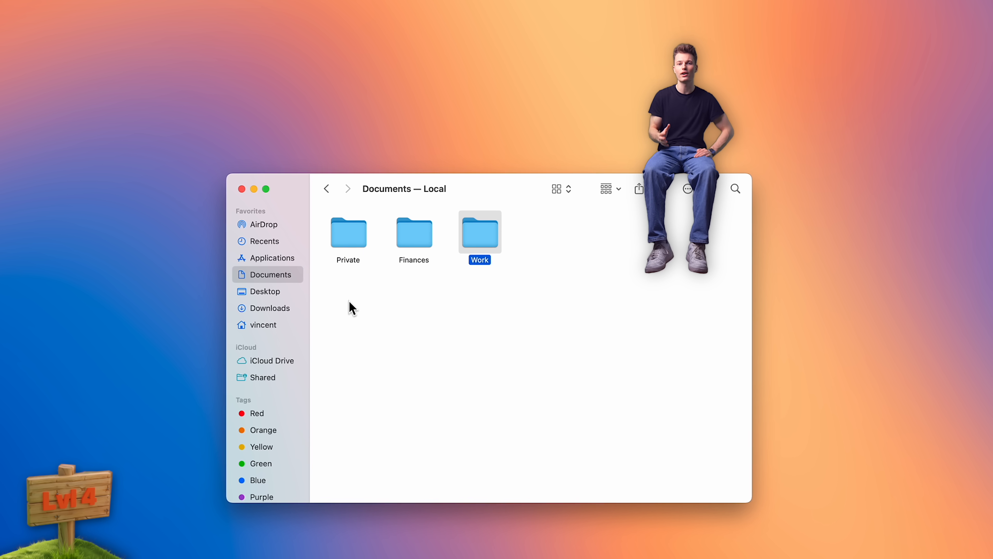
pyautogui.click(326, 188)
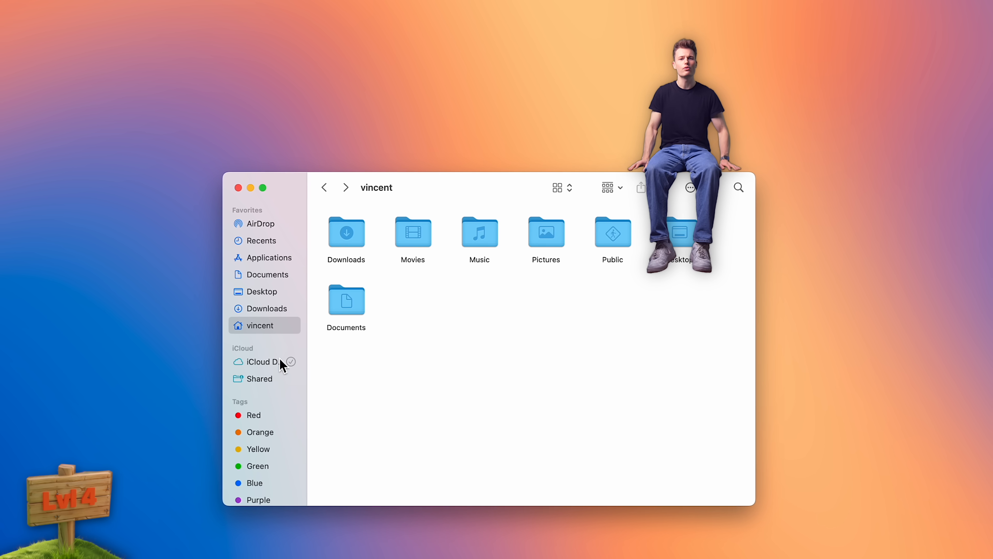
pyautogui.click(260, 362)
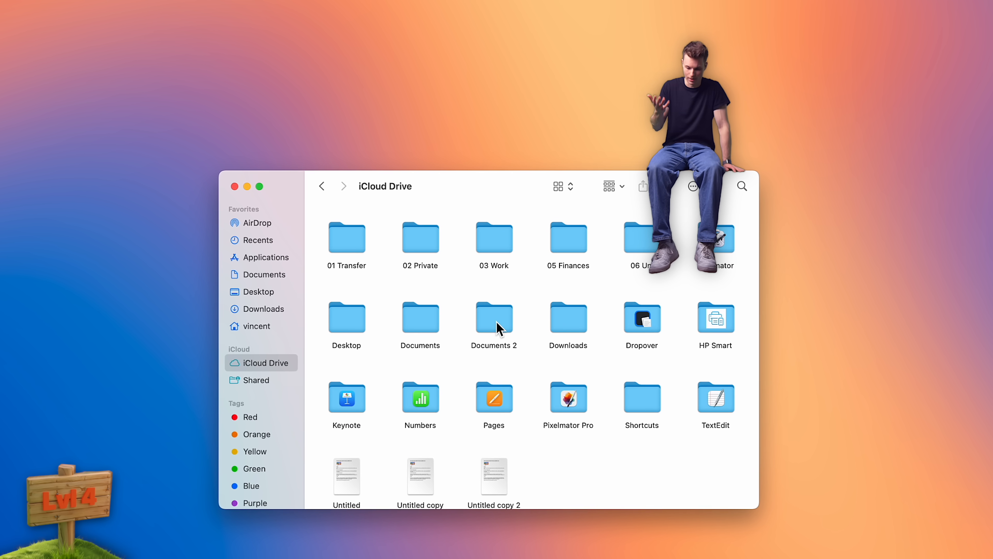
pyautogui.doubleClick(494, 319)
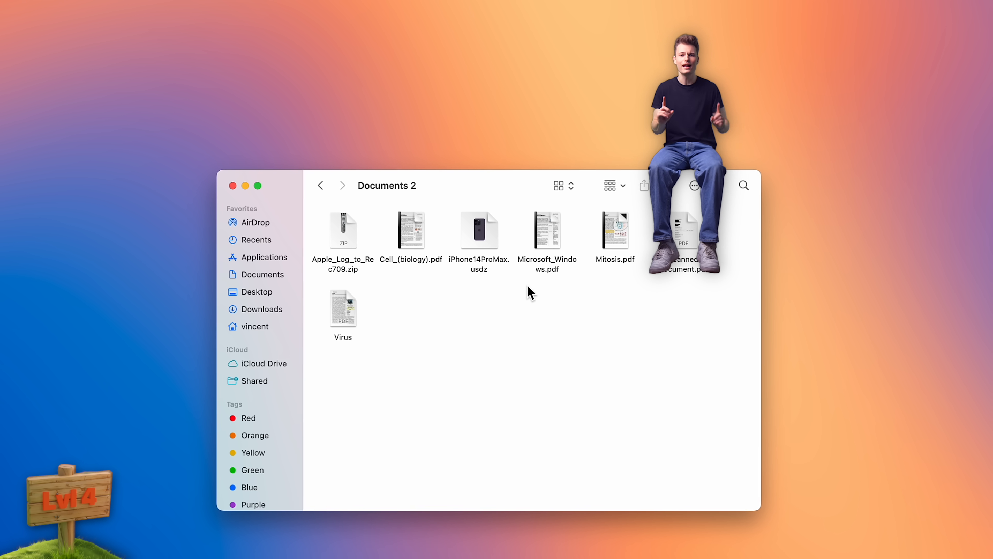
# Cycle Documents 2 through List, Columns and Gallery views, settling on Columns
pyautogui.click(559, 186)
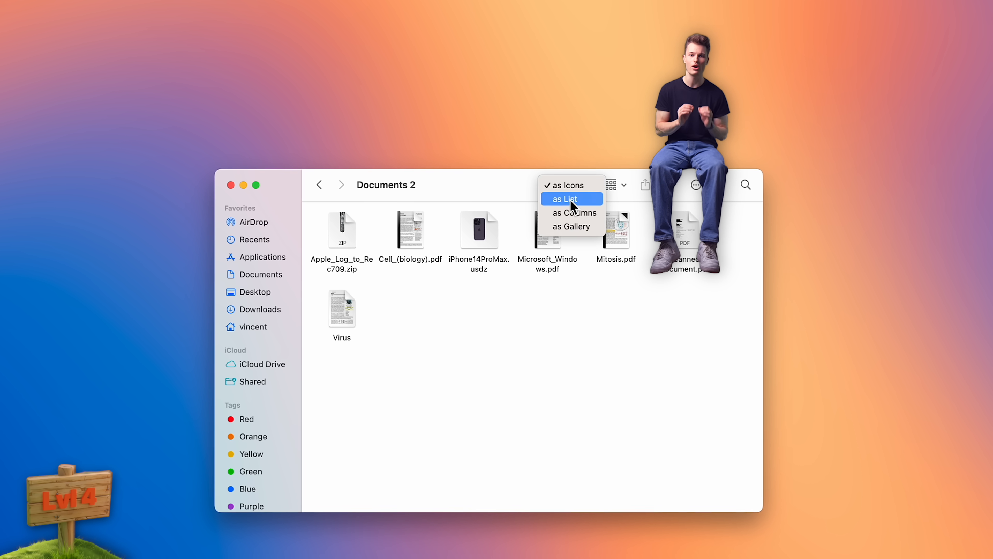
pyautogui.click(563, 198)
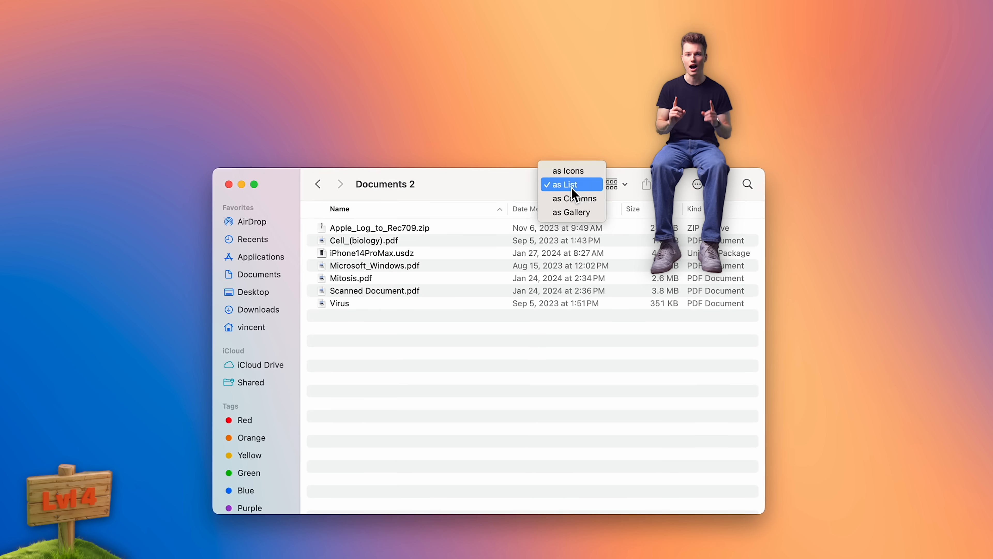
pyautogui.click(575, 198)
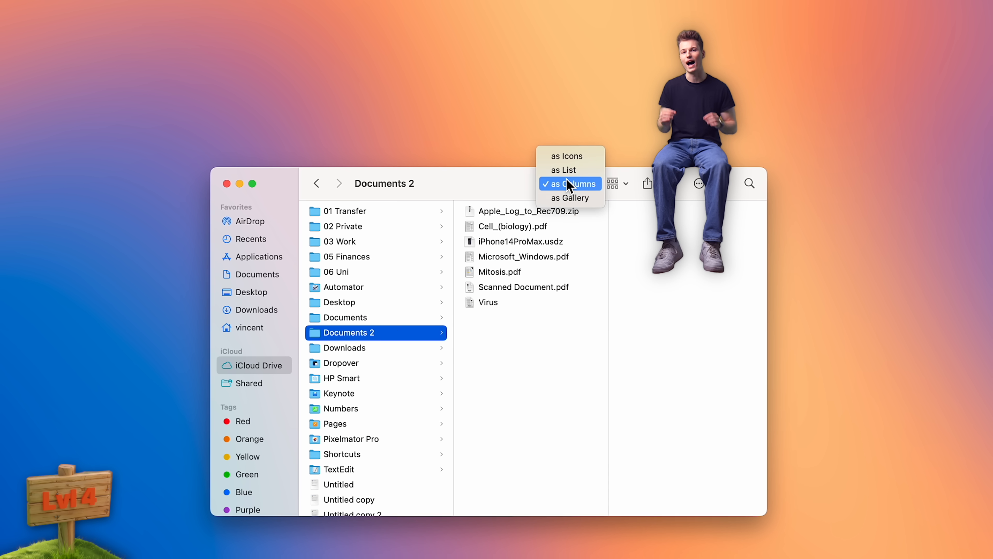
pyautogui.click(569, 197)
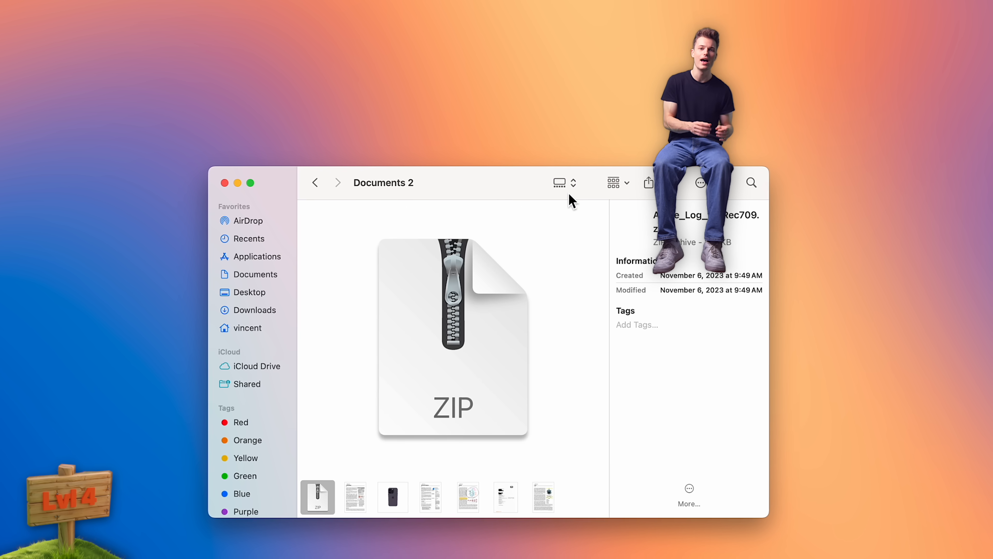
pyautogui.click(560, 182)
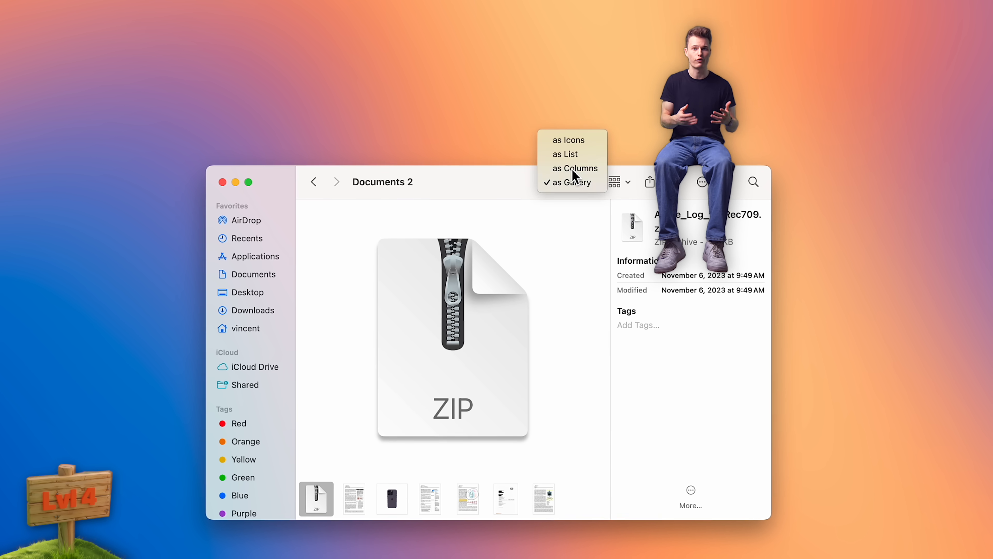
pyautogui.click(573, 167)
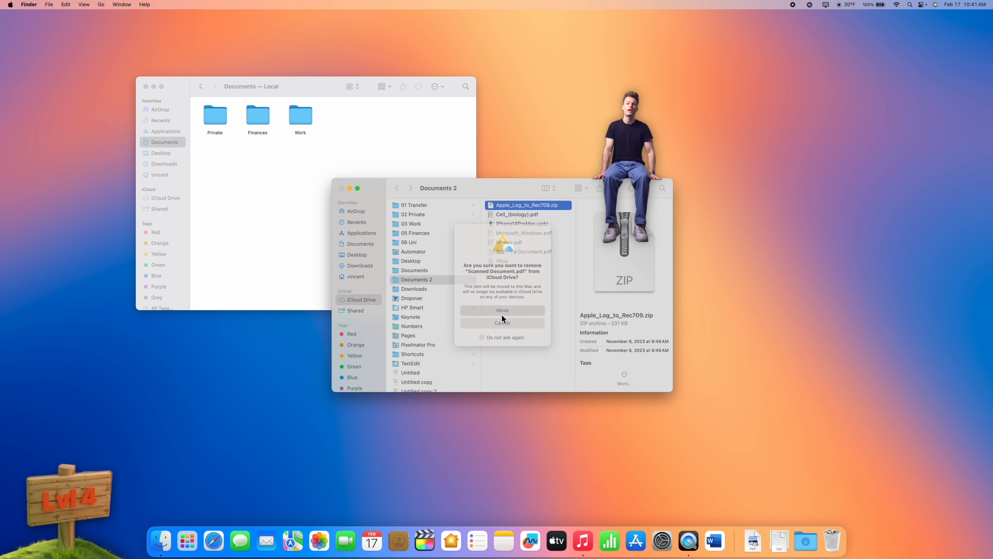
# Confirm removing Scanned Document.pdf, close the local Documents window and show Documents 2 as a list
pyautogui.click(502, 310)
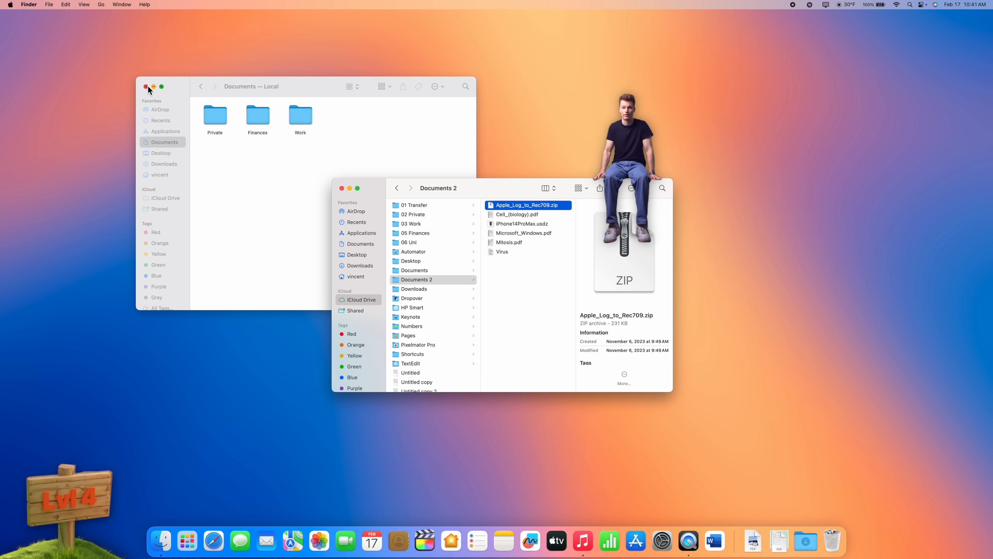
pyautogui.click(145, 87)
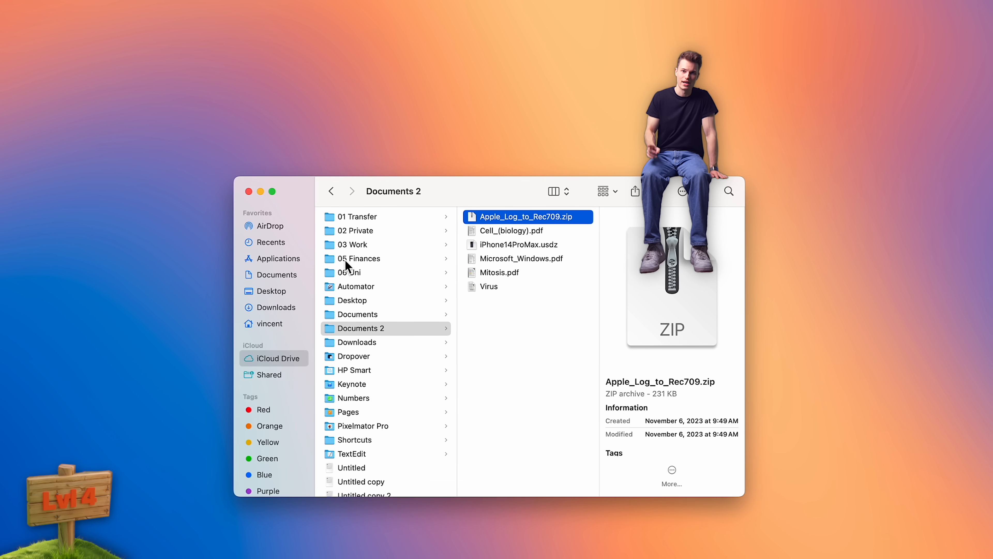
pyautogui.click(553, 191)
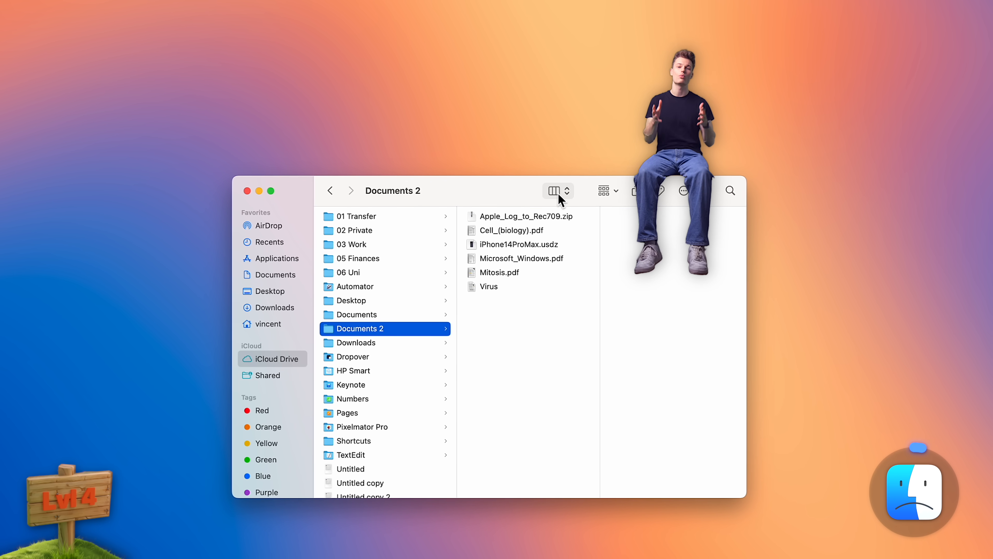
pyautogui.click(554, 190)
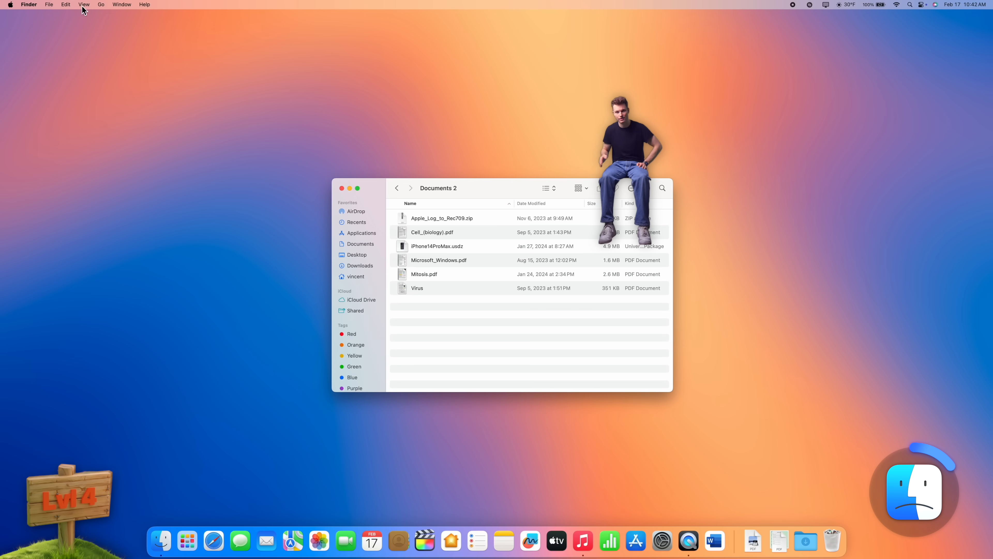
# Show the path bar for Documents 2 and open Finder Settings
pyautogui.click(84, 5)
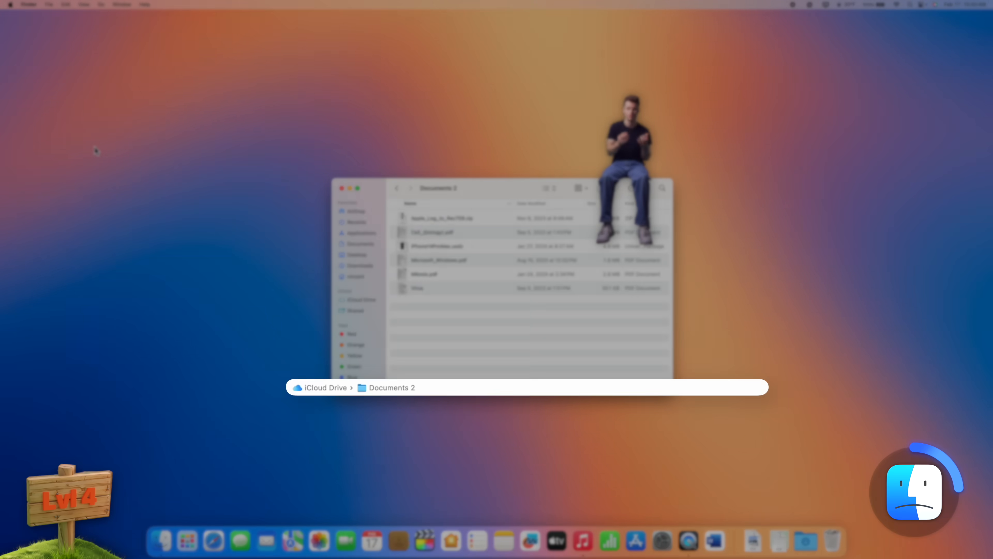
pyautogui.click(29, 5)
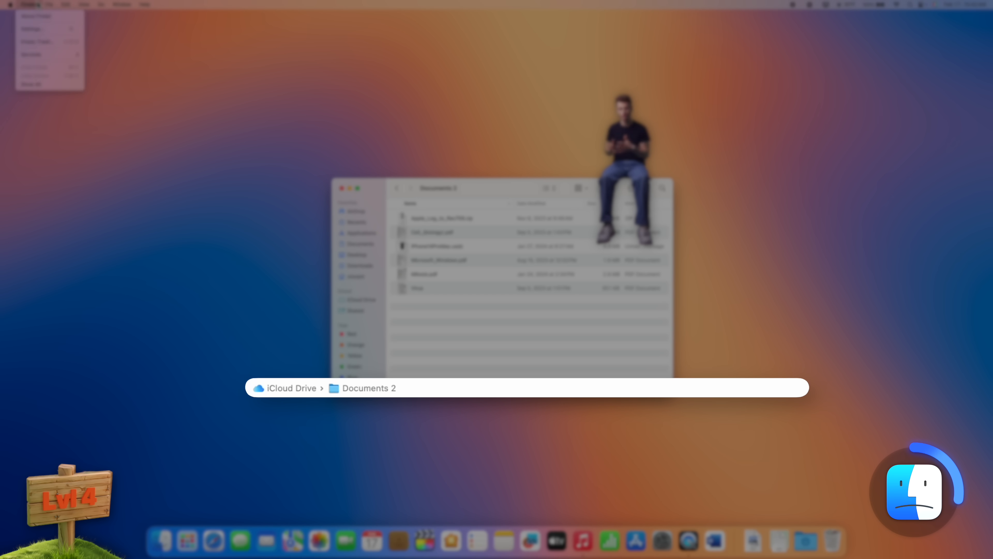
pyautogui.click(30, 28)
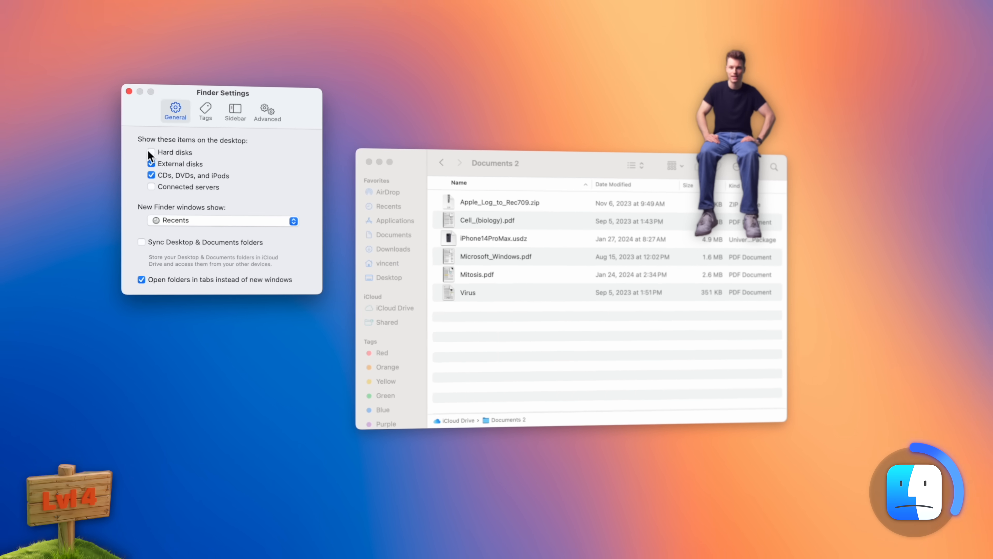
# Stop showing hard disks on the desktop and close Finder Settings
pyautogui.click(223, 221)
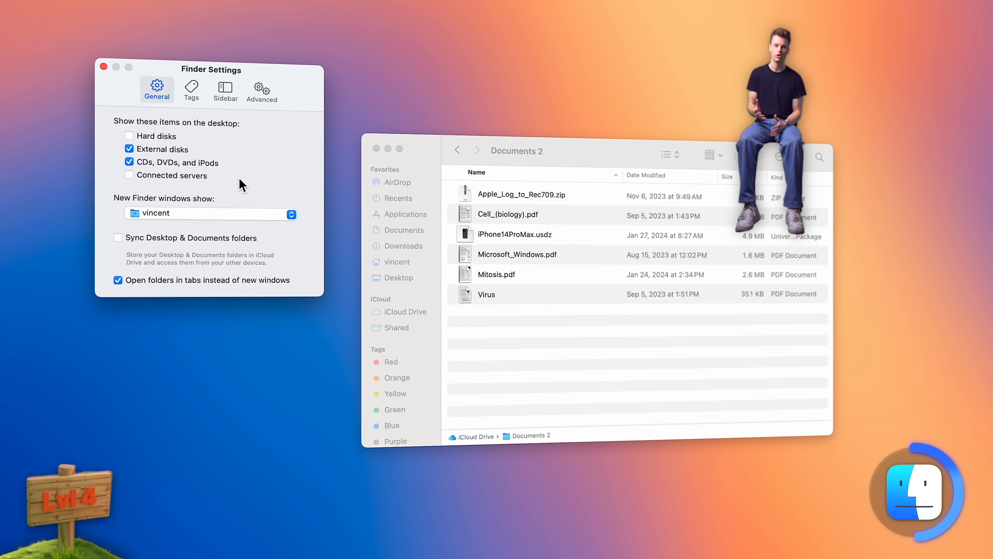
pyautogui.click(220, 84)
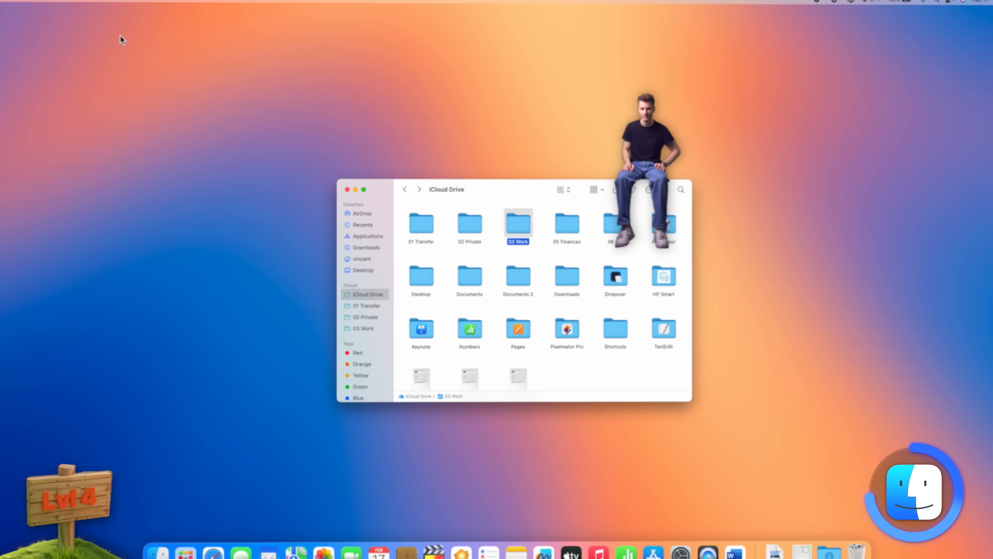
pyautogui.click(204, 12)
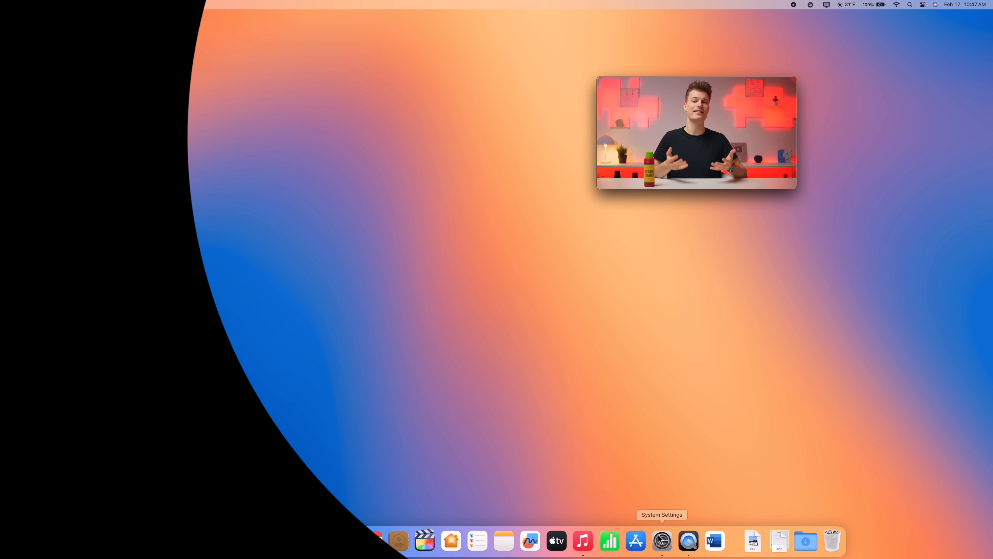
# Open System Settings from the Dock
pyautogui.click(661, 540)
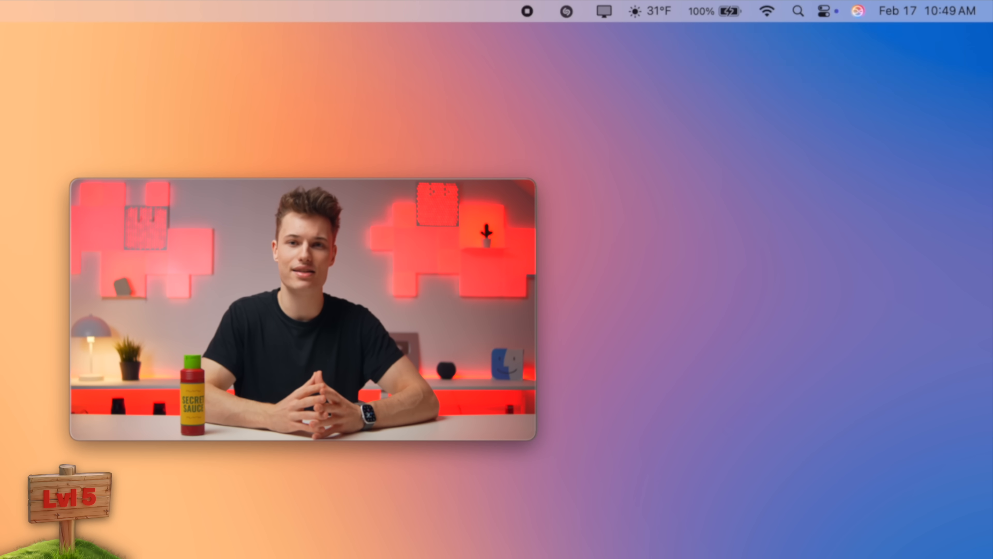
# Send Siri 'remind me to water the plants', then start a ChatGPT image request
pyautogui.write('remind me to water the plants')
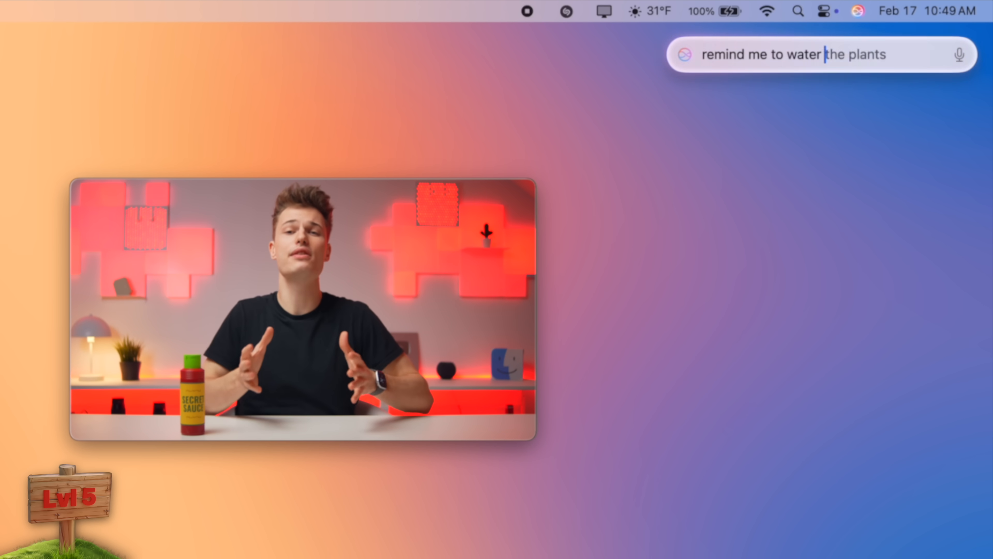
pyautogui.press('Return')
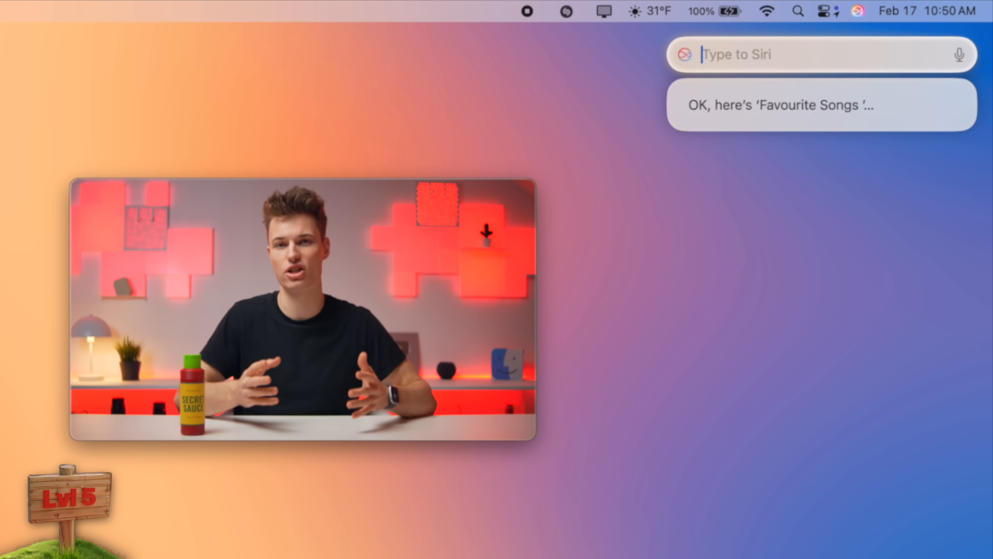
pyautogui.write('use chatgpt to create an image of a b')
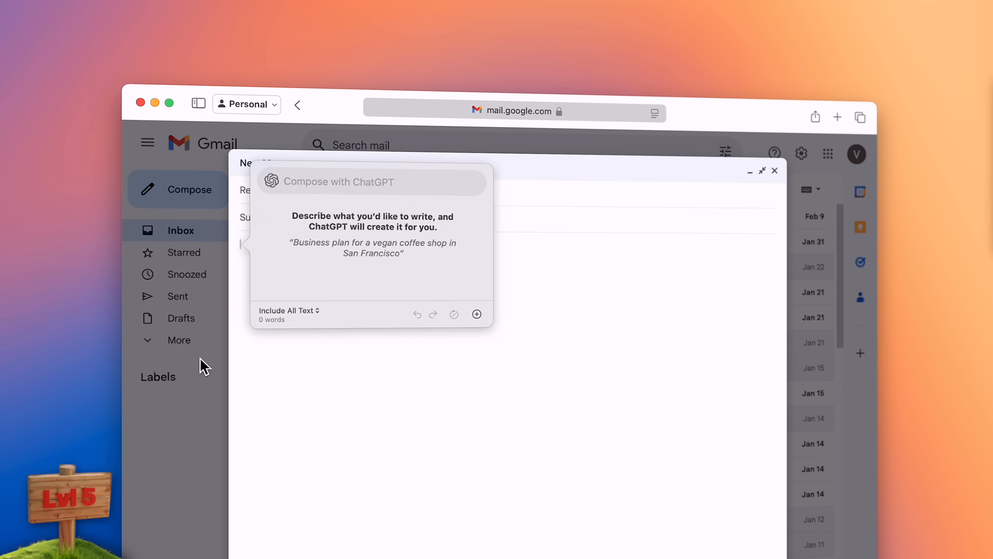
# Begin the ChatGPT compose prompt with 'A po' in the new Gmail draft
pyautogui.write('A po')
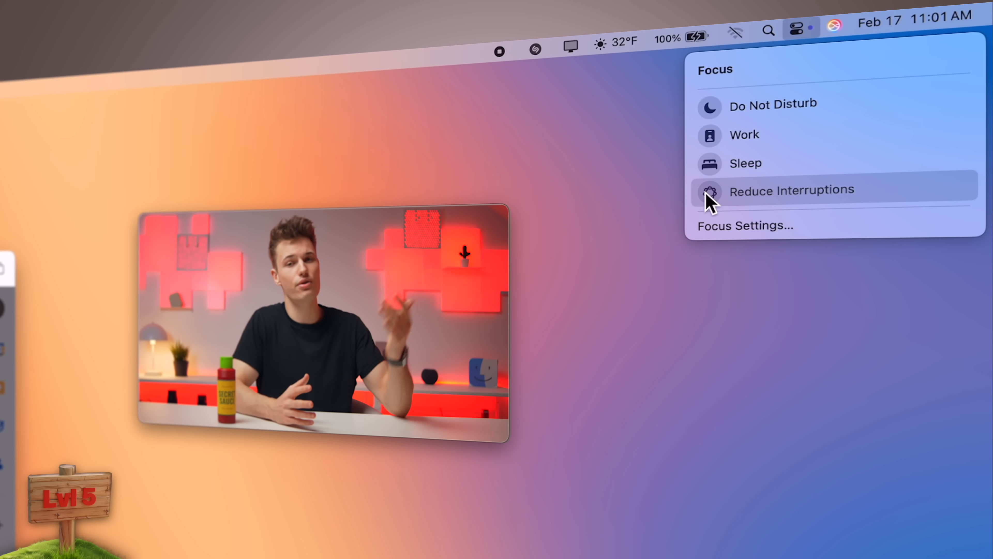
# Turn on the Reduce Interruptions focus from Control Center
pyautogui.click(800, 29)
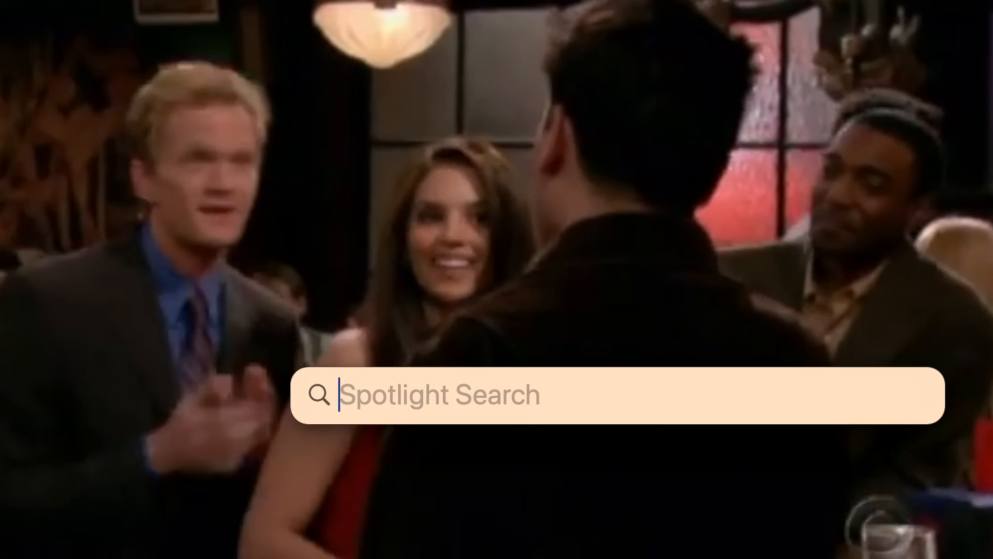
# Search Spotlight for safari, app Store, apple intelligence and night shift
pyautogui.press('escape')
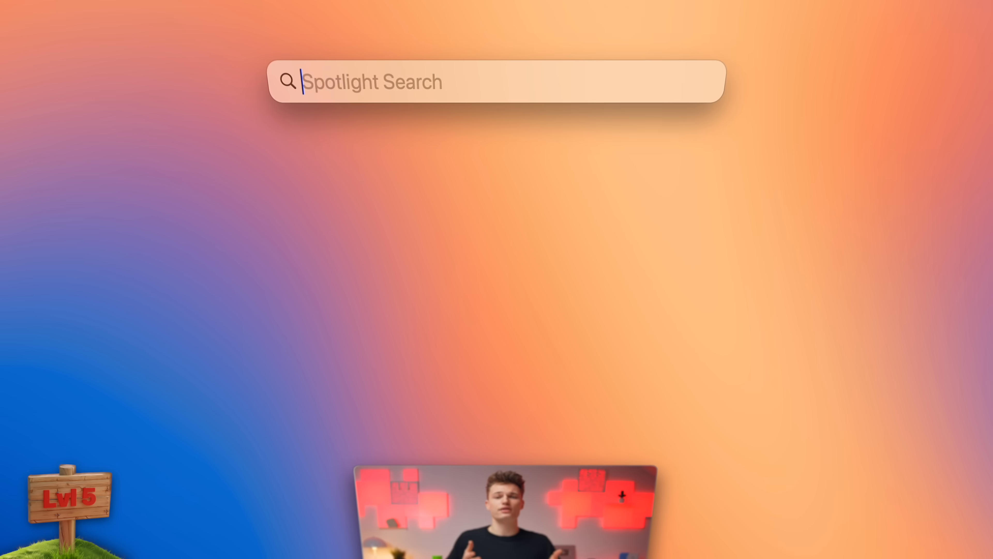
pyautogui.write('safari')
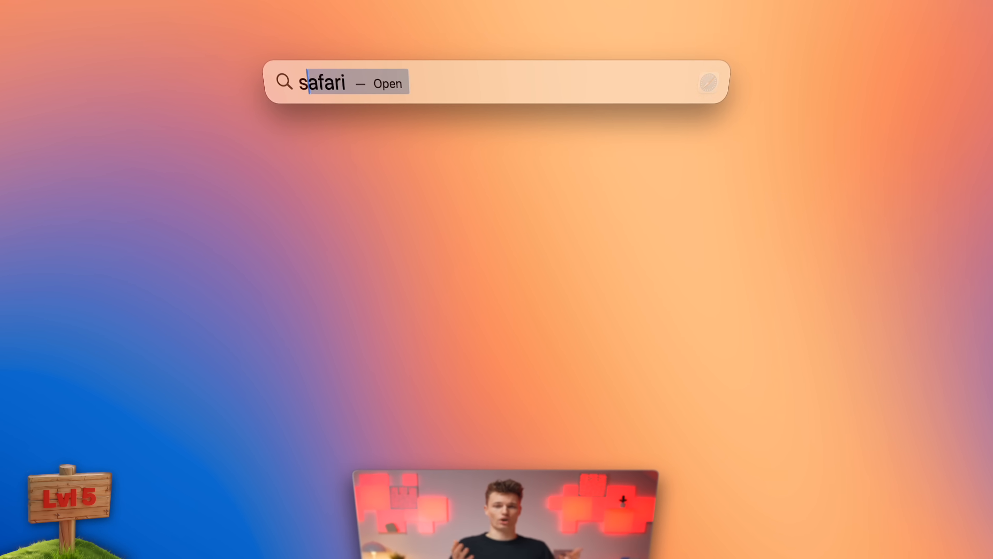
pyautogui.write('app Store')
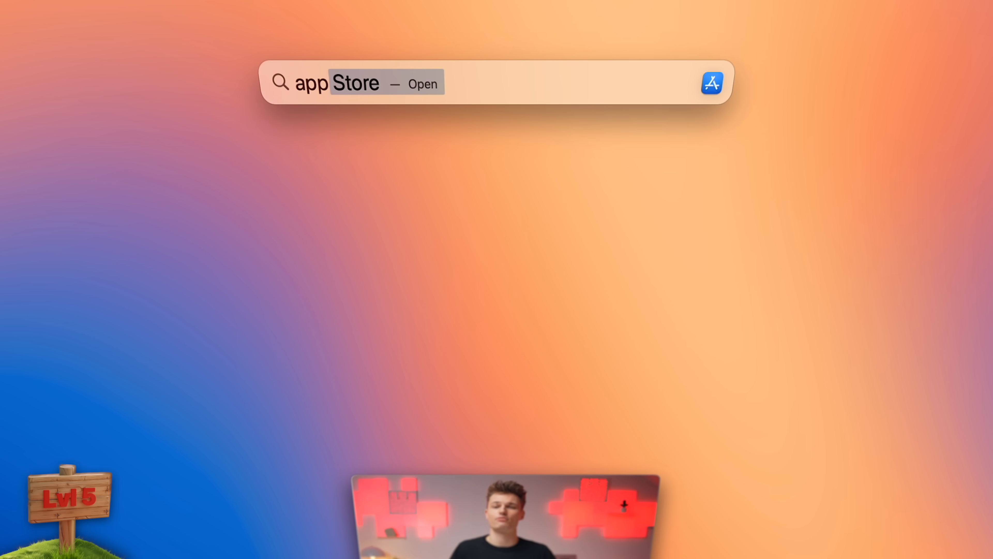
pyautogui.write('apple intelligence')
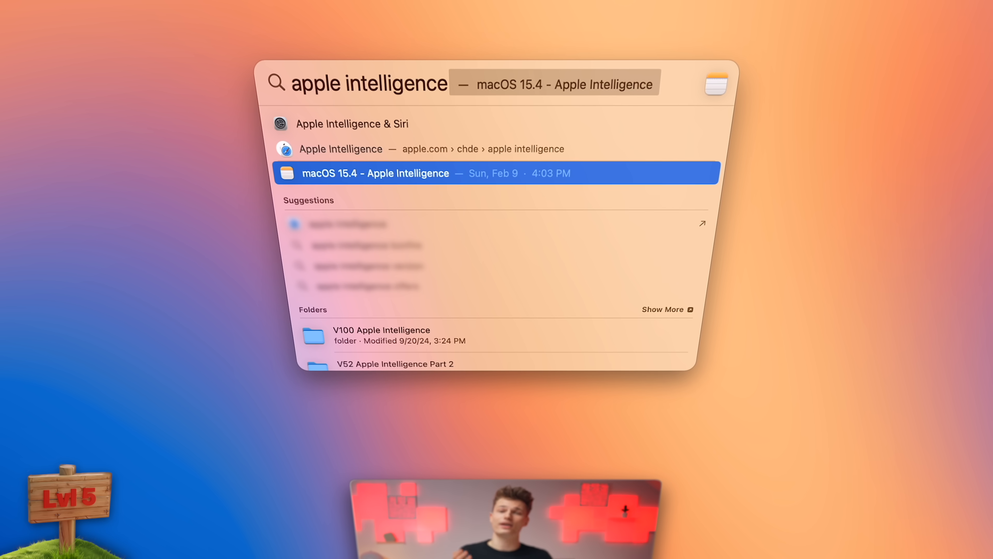
pyautogui.write('night shift')
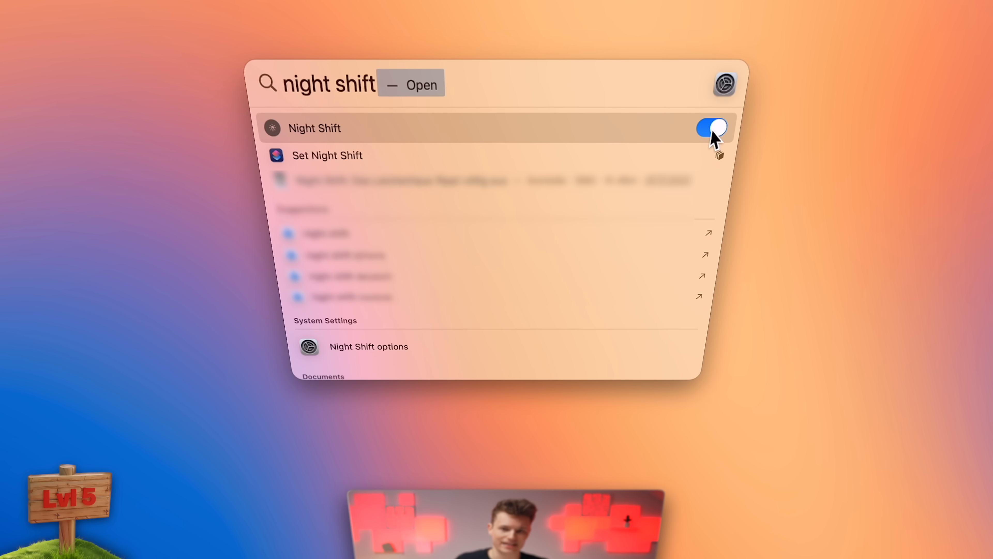
# Convert 12 kg to pounds in Spotlight, then start asking what TV show to watch
pyautogui.write('12 kg to')
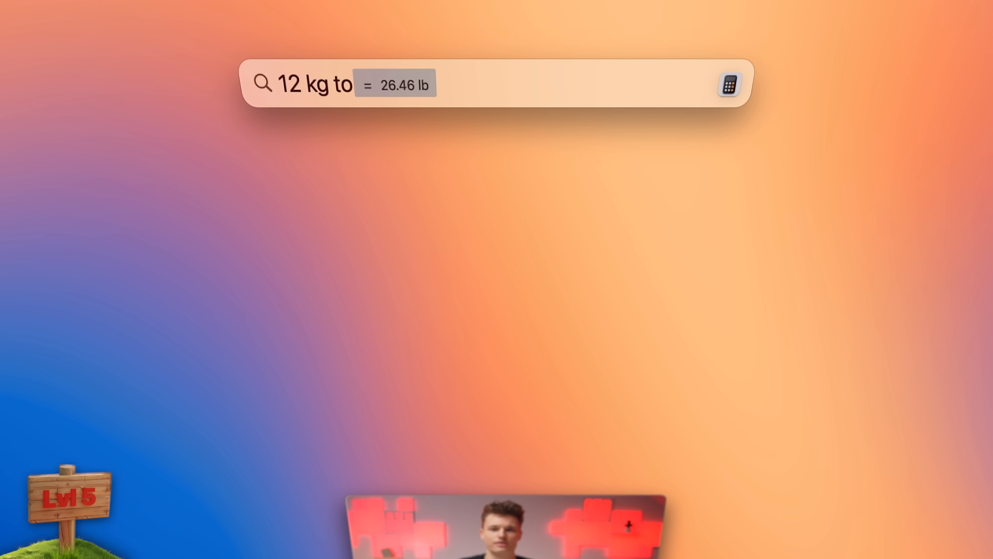
pyautogui.write('pounds')
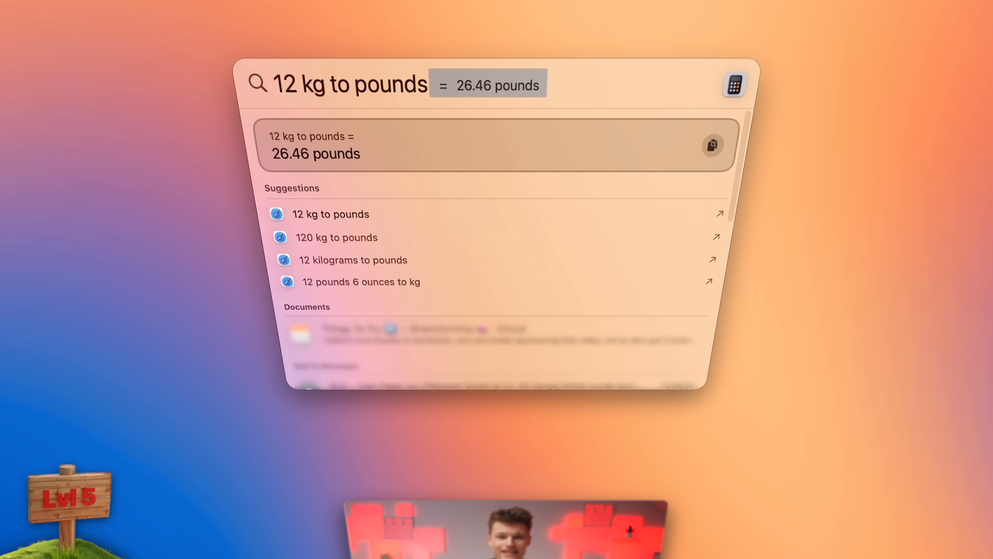
pyautogui.write('what tv show shoul')
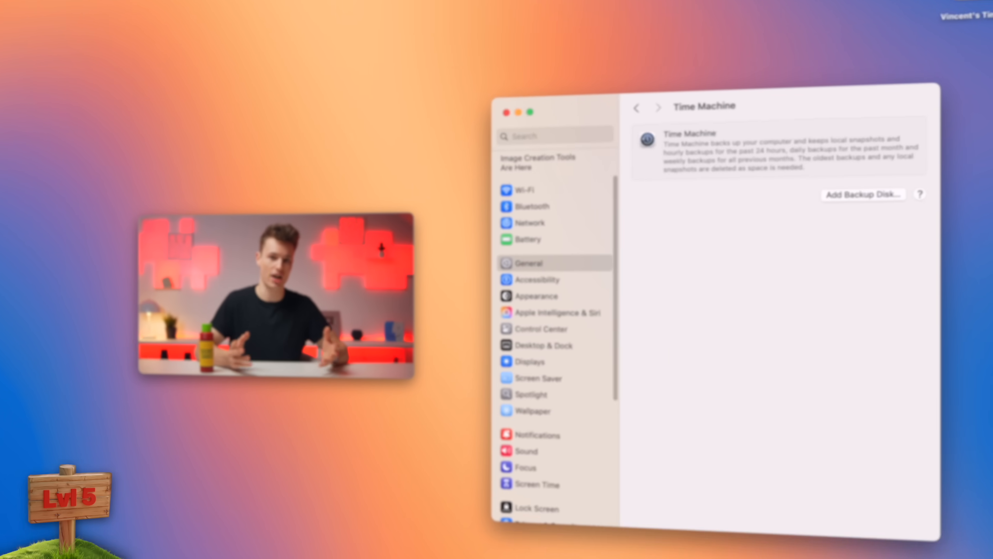
# Add the external drive as the backup disk and restore Scanned Document.pdf
pyautogui.click(863, 195)
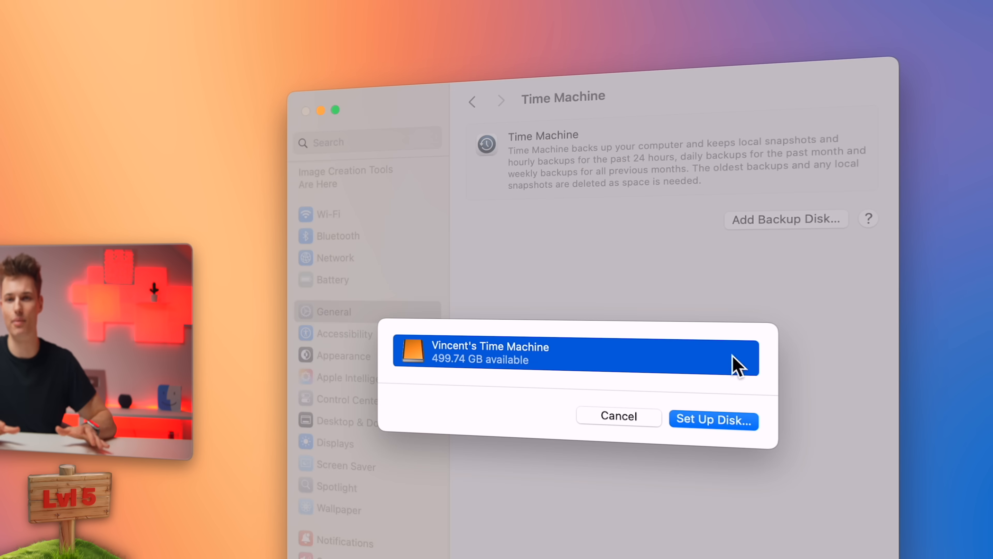
pyautogui.click(713, 420)
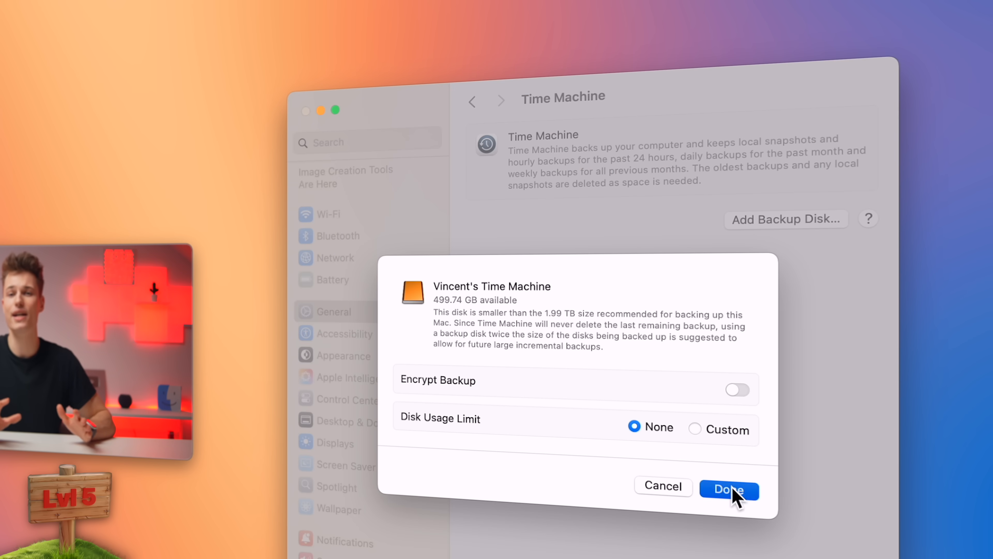
pyautogui.click(728, 490)
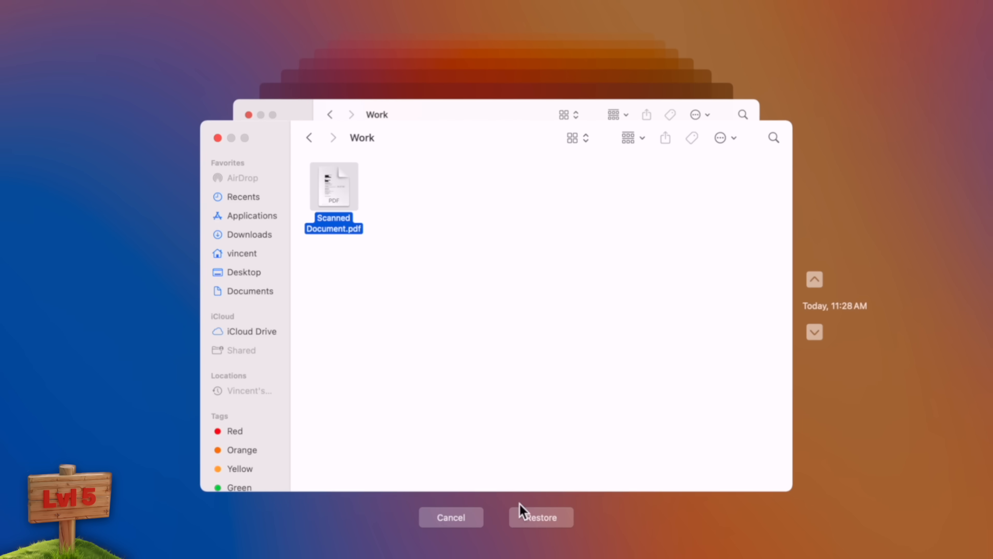
pyautogui.click(540, 517)
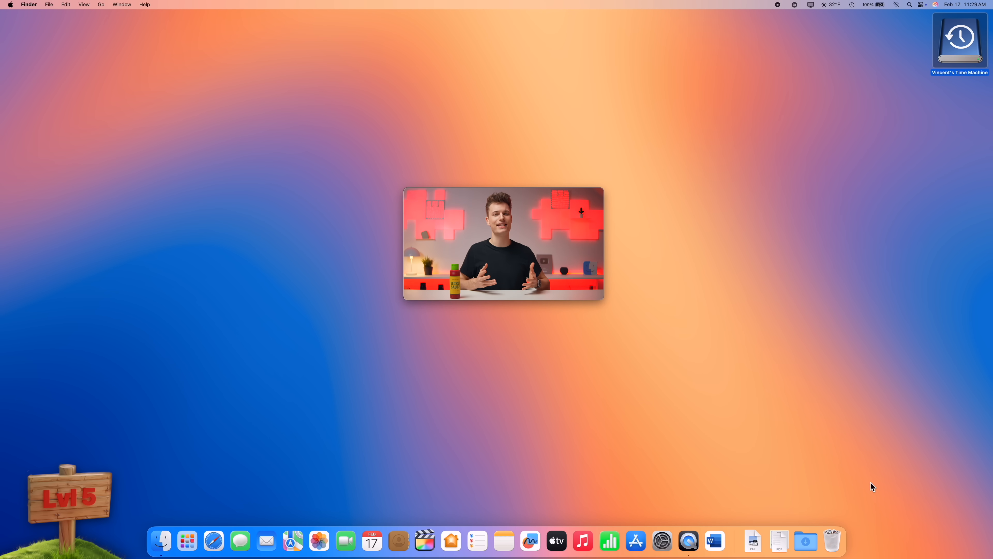
# Accept the suggested strong password for the Walmart sign-up
pyautogui.click(187, 541)
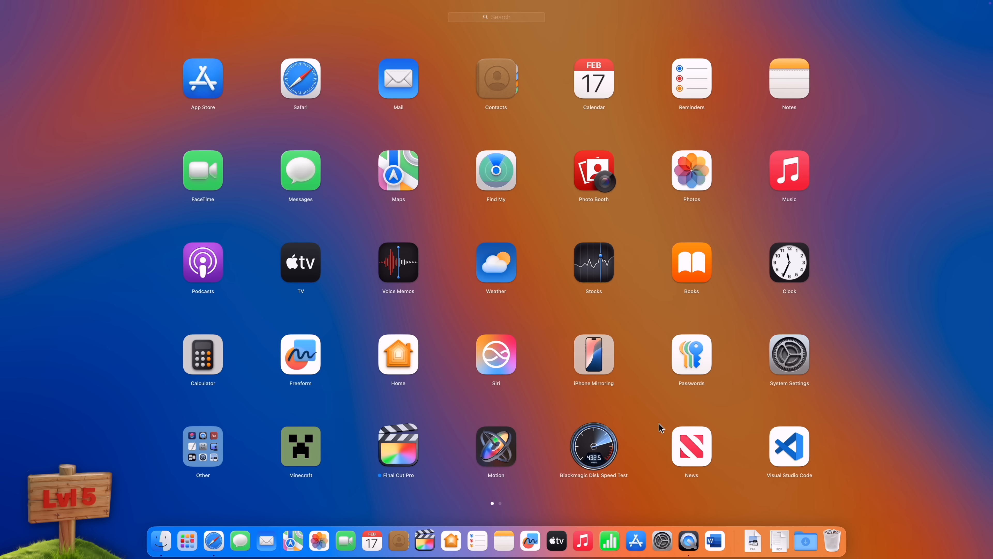
pyautogui.click(691, 353)
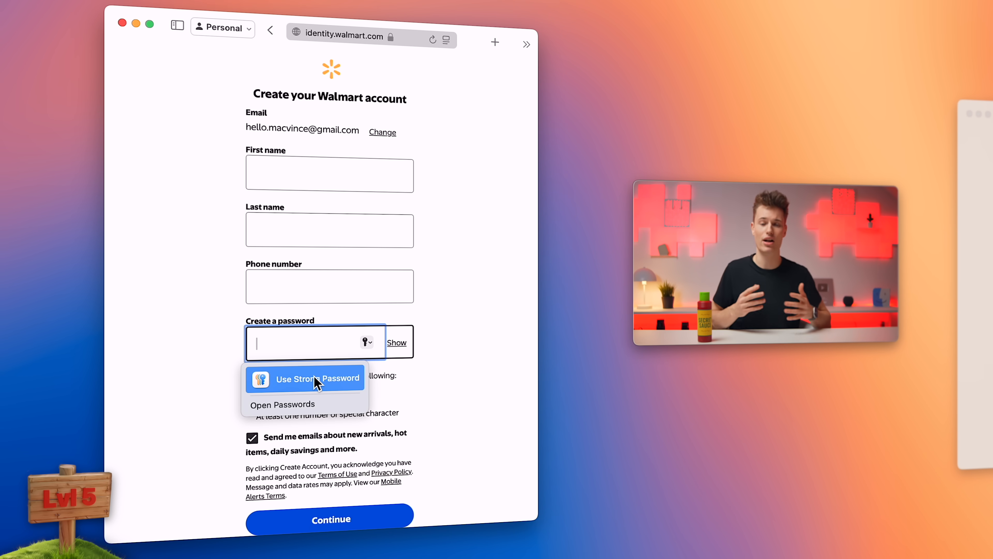
pyautogui.click(305, 378)
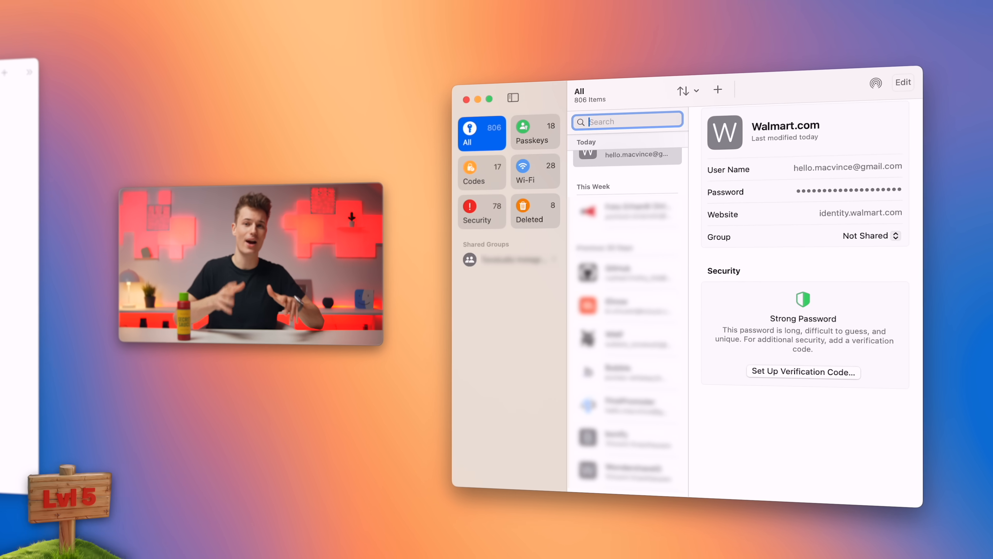
# Start and close verification code setup for Walmart, then view Passwords settings
pyautogui.click(802, 372)
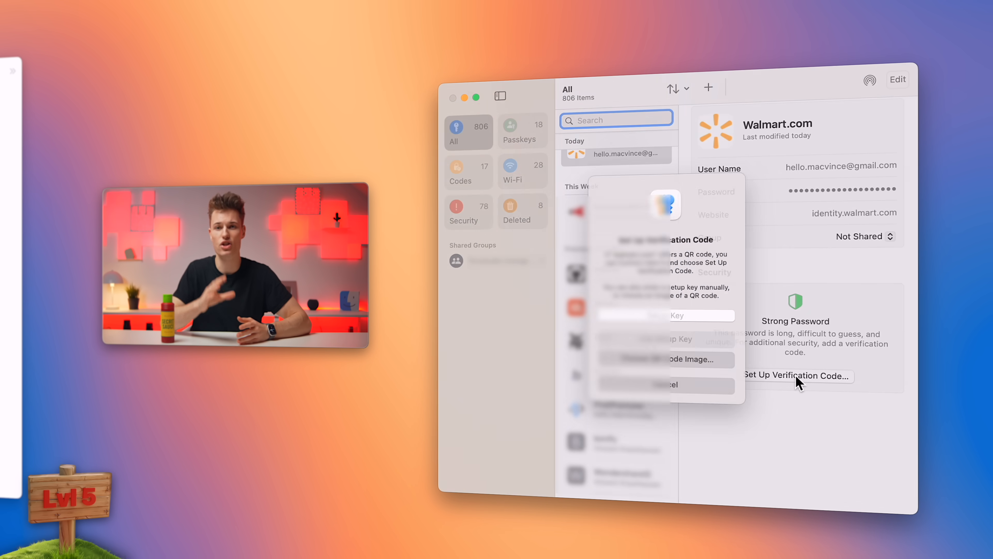
pyautogui.click(797, 376)
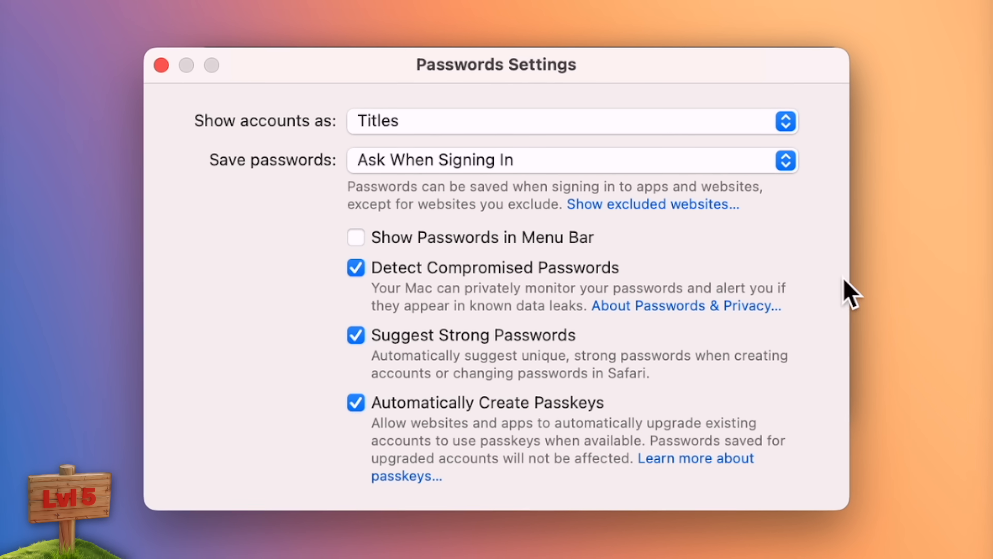
pyautogui.click(355, 237)
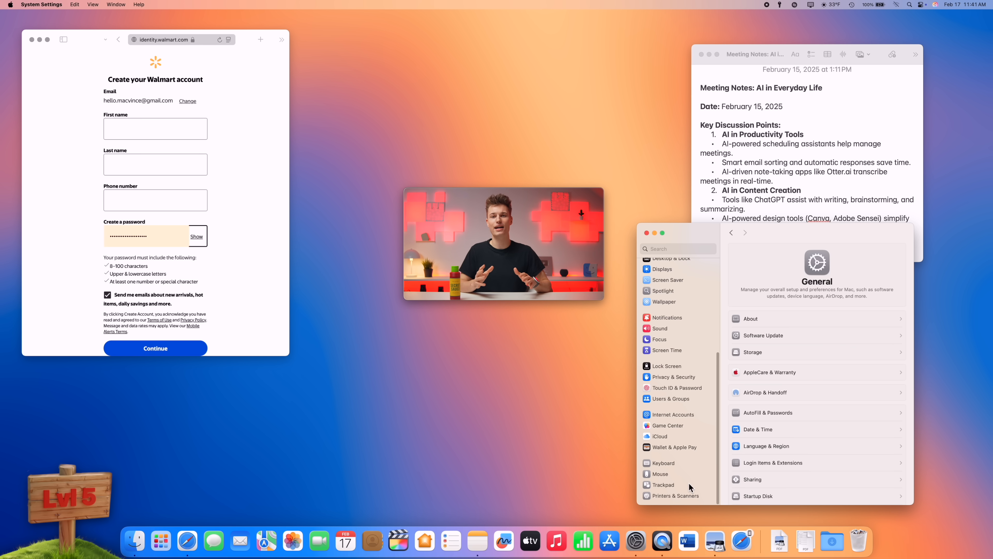
# Switch on Tap to click in the Trackpad settings
pyautogui.click(664, 484)
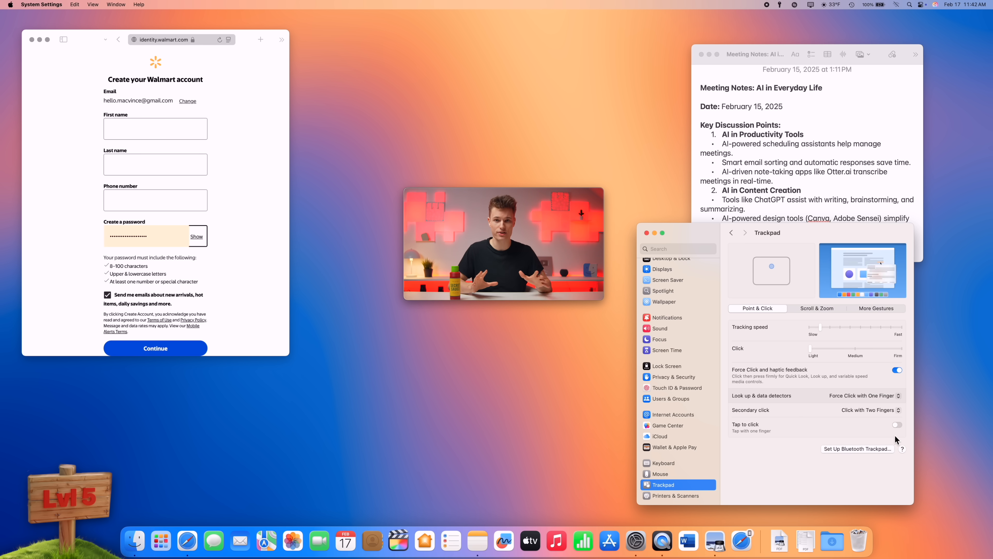
pyautogui.click(895, 424)
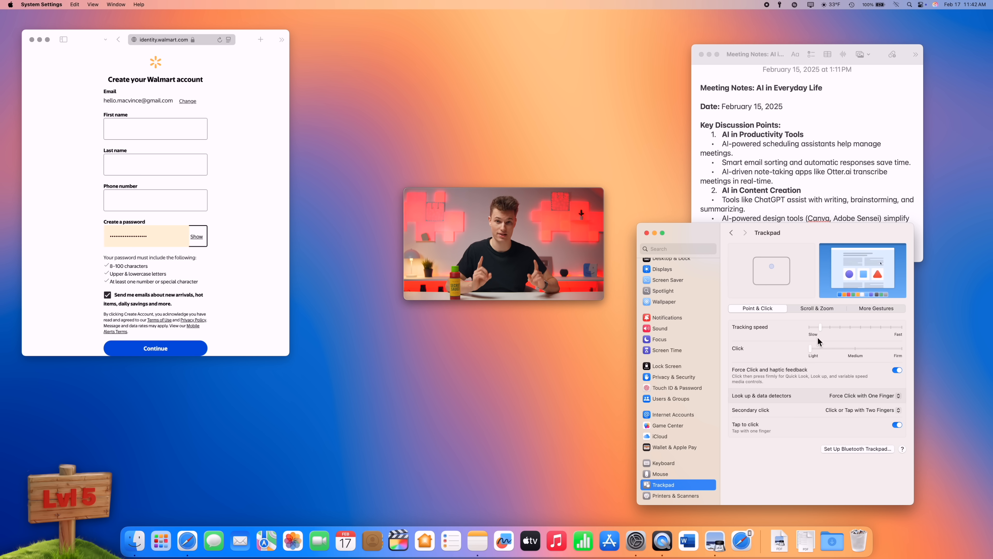
pyautogui.moveTo(878, 330)
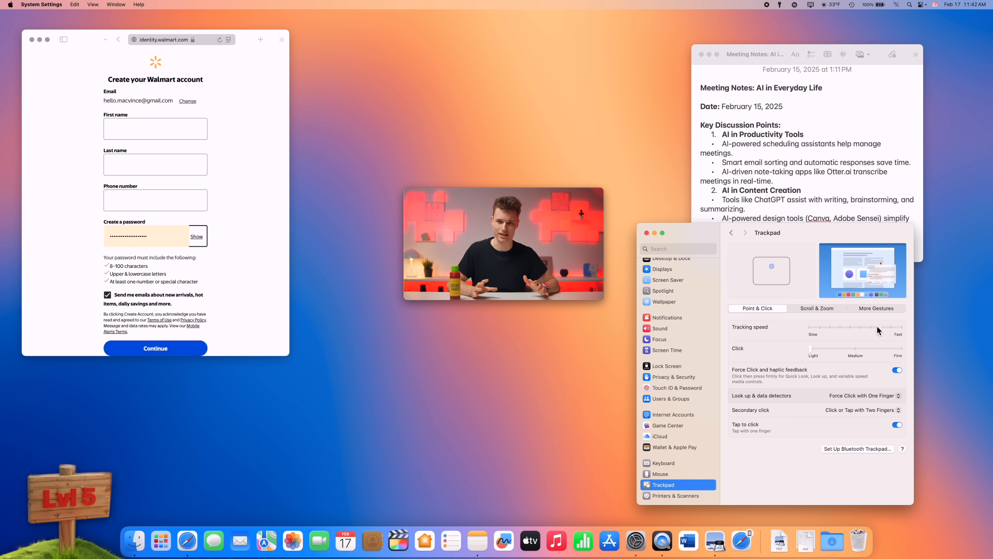